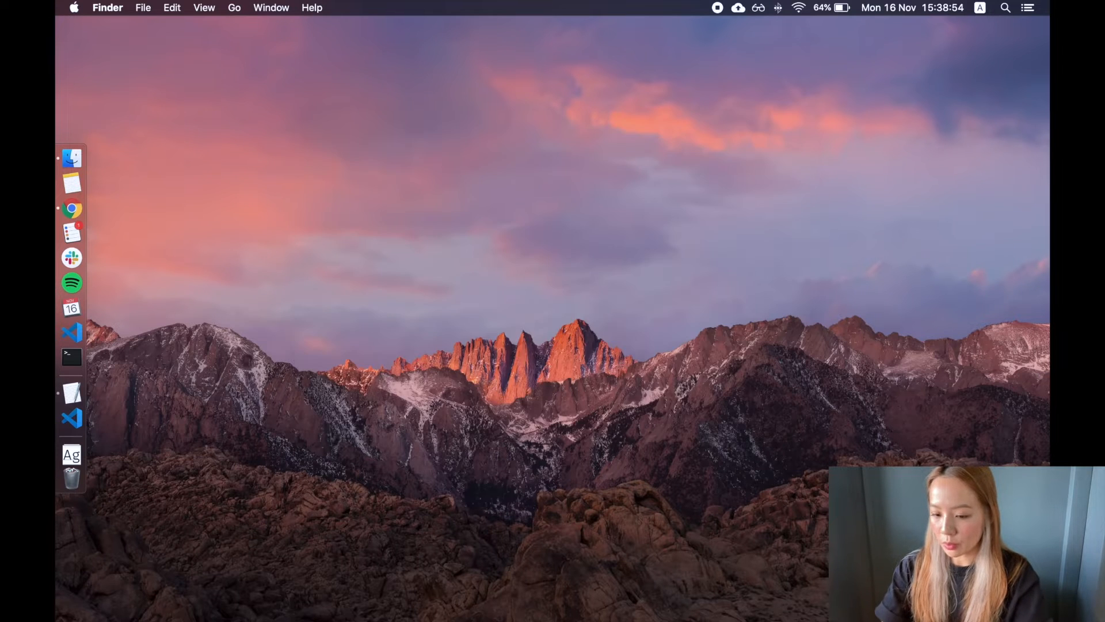
Step: Start a Terminal shell and change into the Documents folder
{"action": "left_click", "coordinate": [71, 356]}
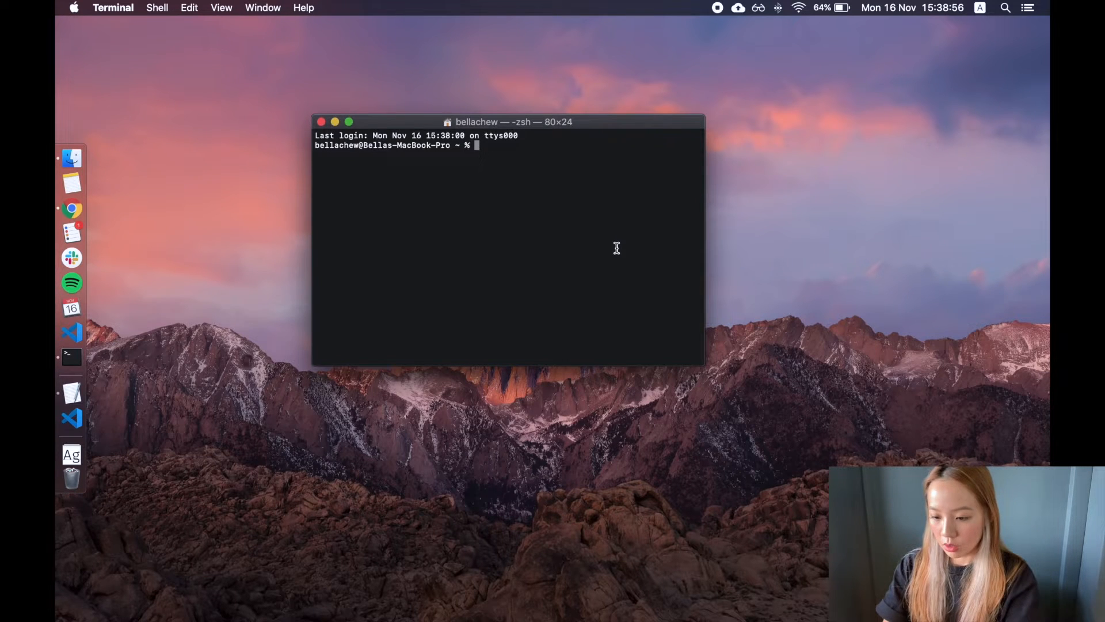
{"action": "type", "text": "cd Documents/"}
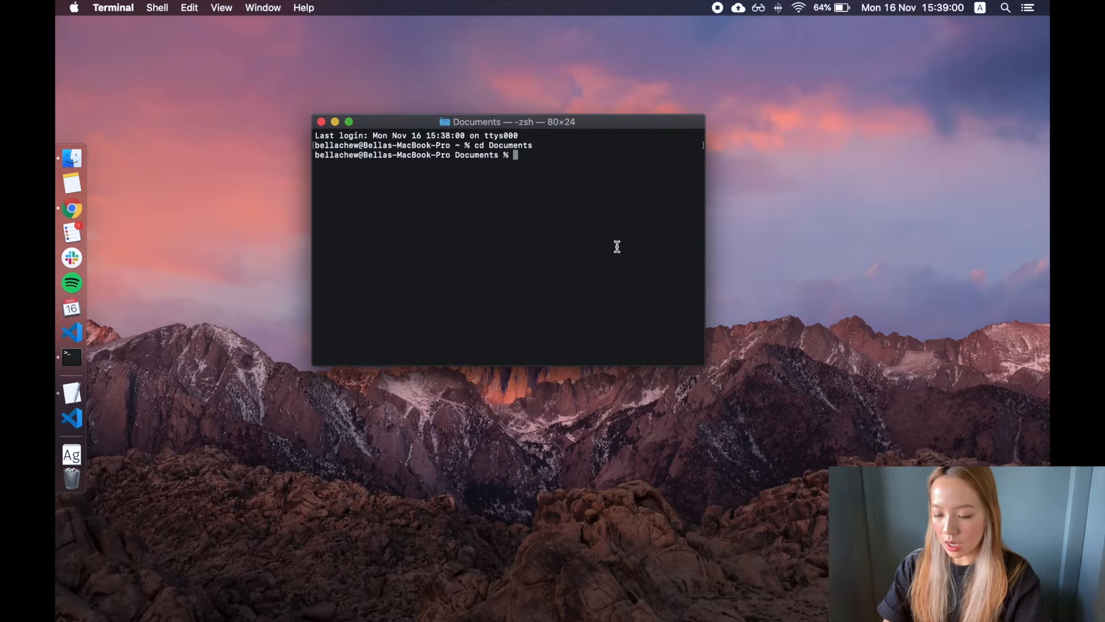
{"action": "mouse_move", "coordinate": [137, 213]}
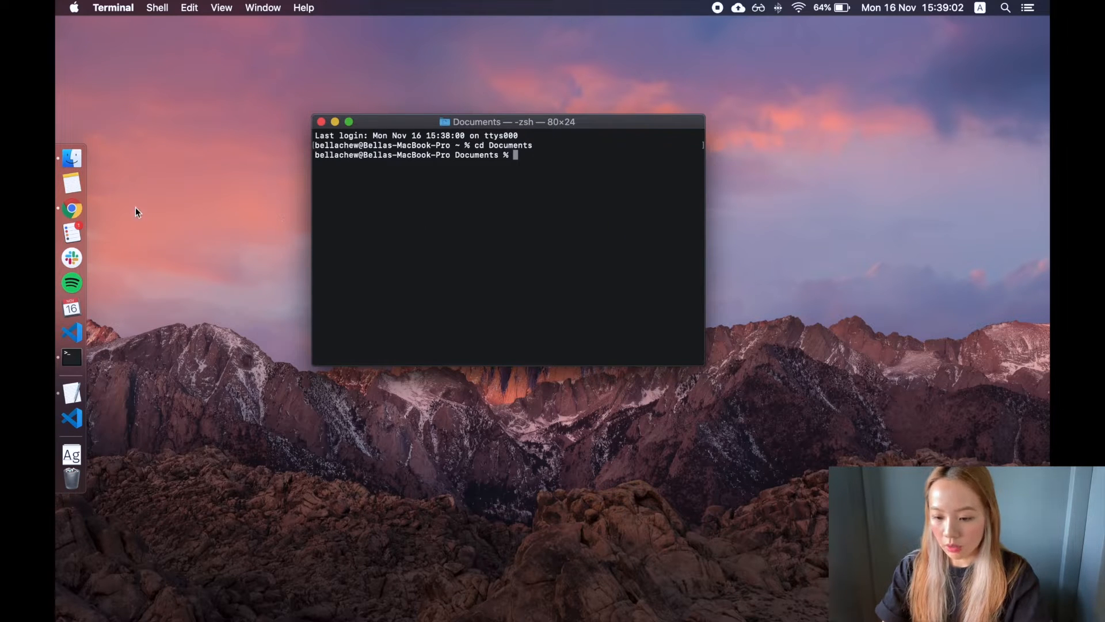
Step: Fork the DeFiCh app repository into the personal GitHub account
{"action": "left_click", "coordinate": [72, 209]}
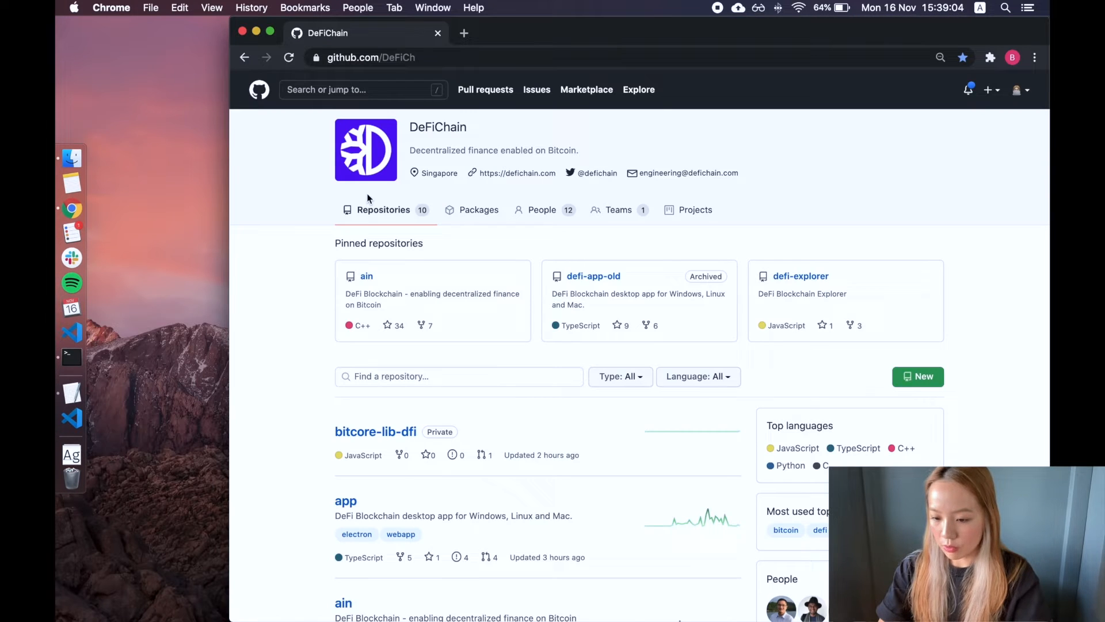
{"action": "scroll", "scroll_direction": "down", "scroll_amount": 3}
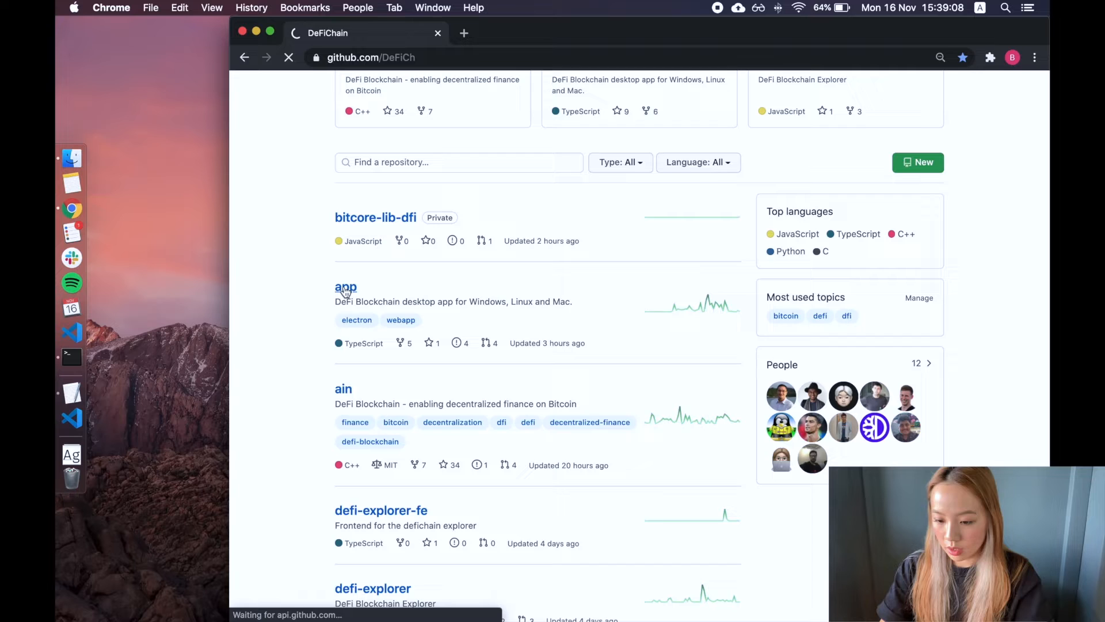
{"action": "left_click", "coordinate": [346, 286]}
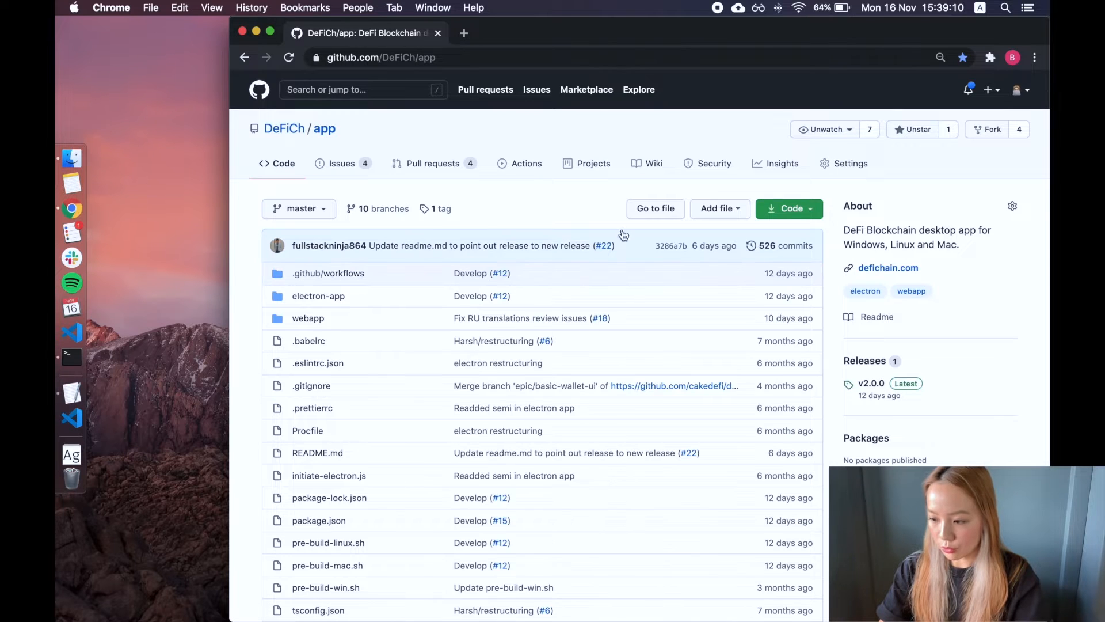
{"action": "mouse_move", "coordinate": [995, 153]}
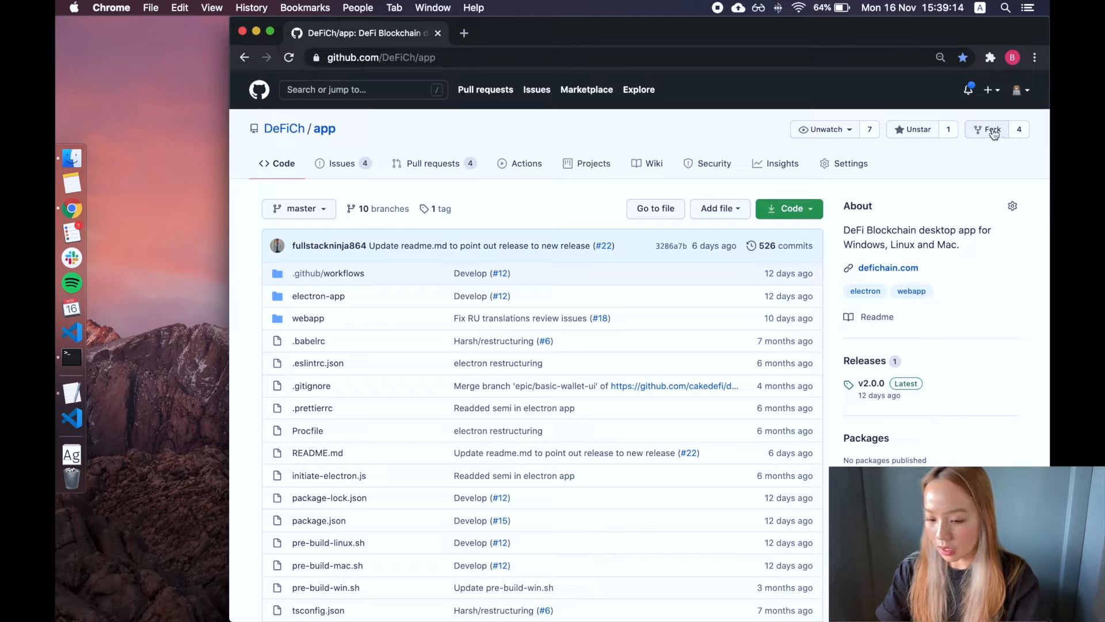
{"action": "left_click", "coordinate": [991, 129]}
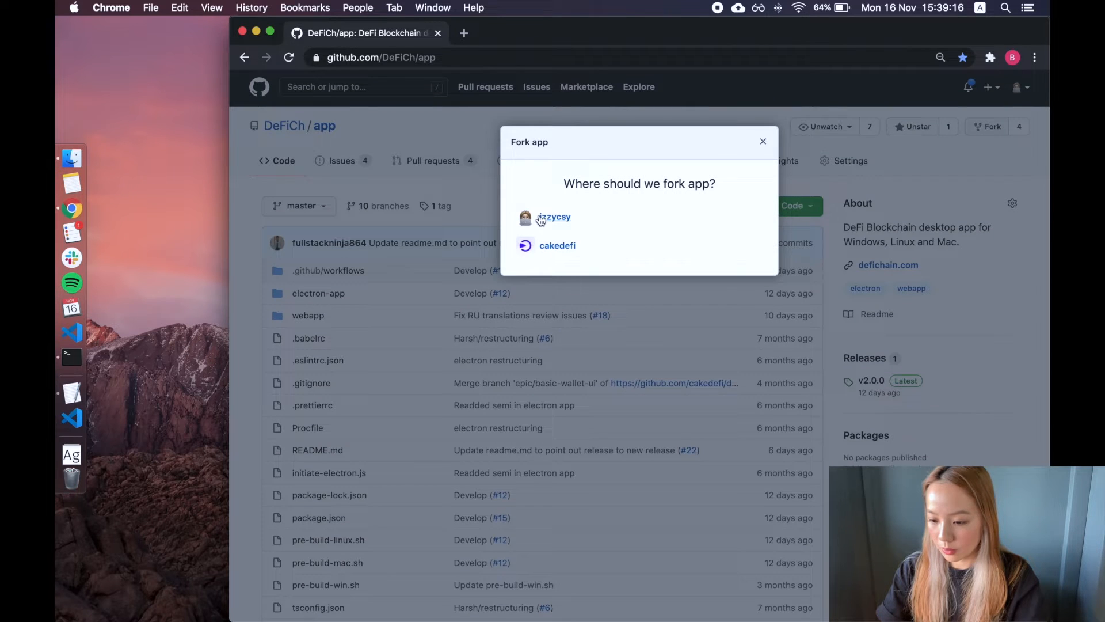
{"action": "left_click", "coordinate": [553, 217]}
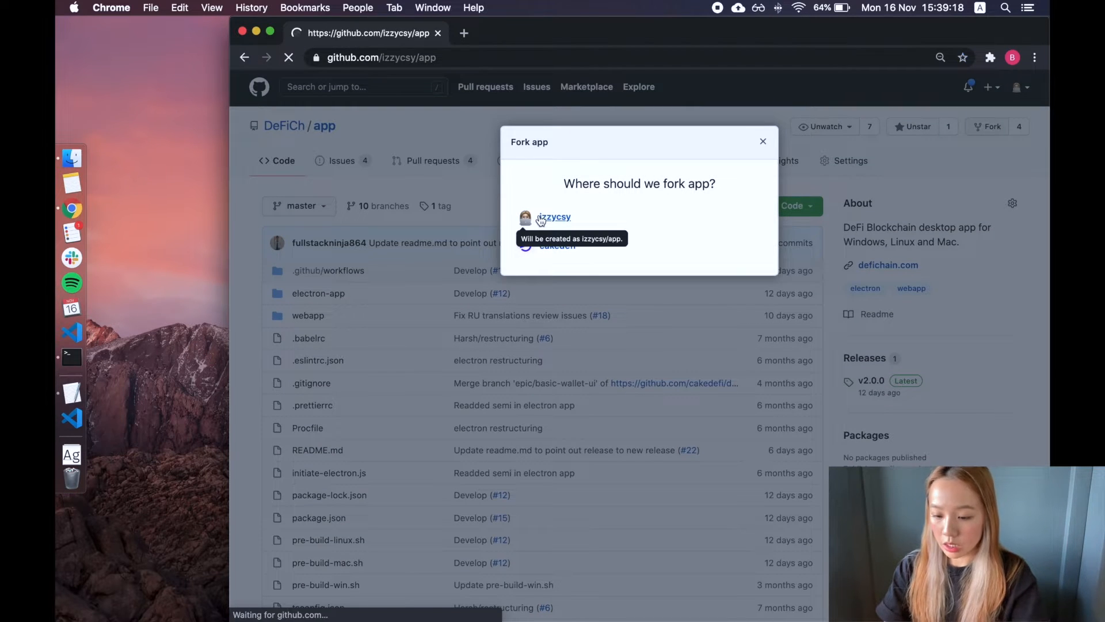
{"action": "left_click", "coordinate": [554, 216]}
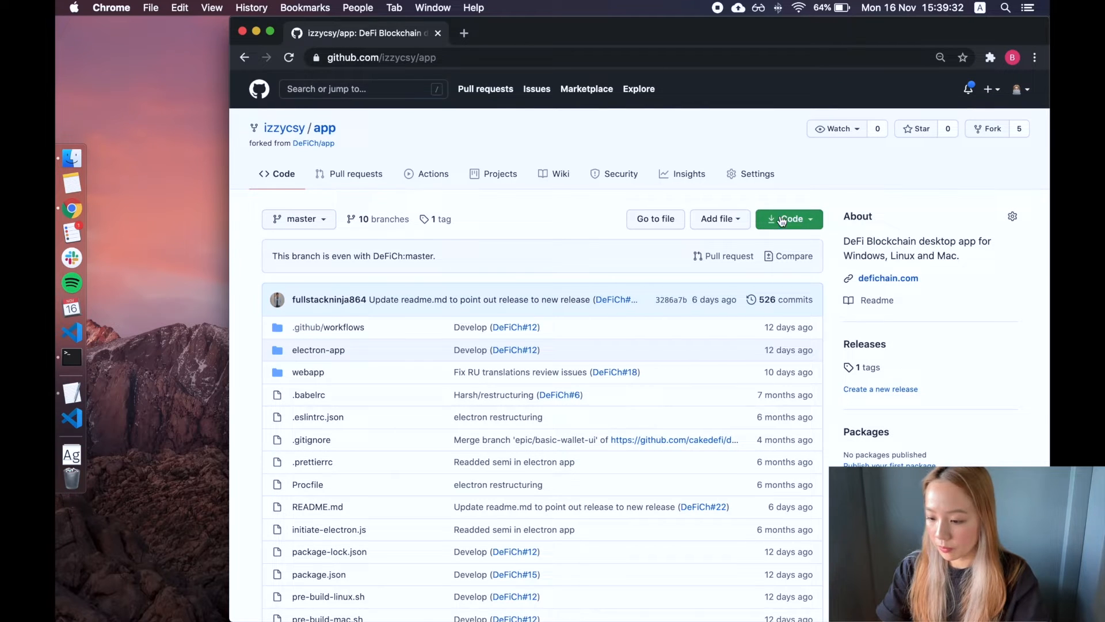
Step: Copy the fork's HTTPS clone URL and begin a git command in Terminal
{"action": "left_click", "coordinate": [789, 219]}
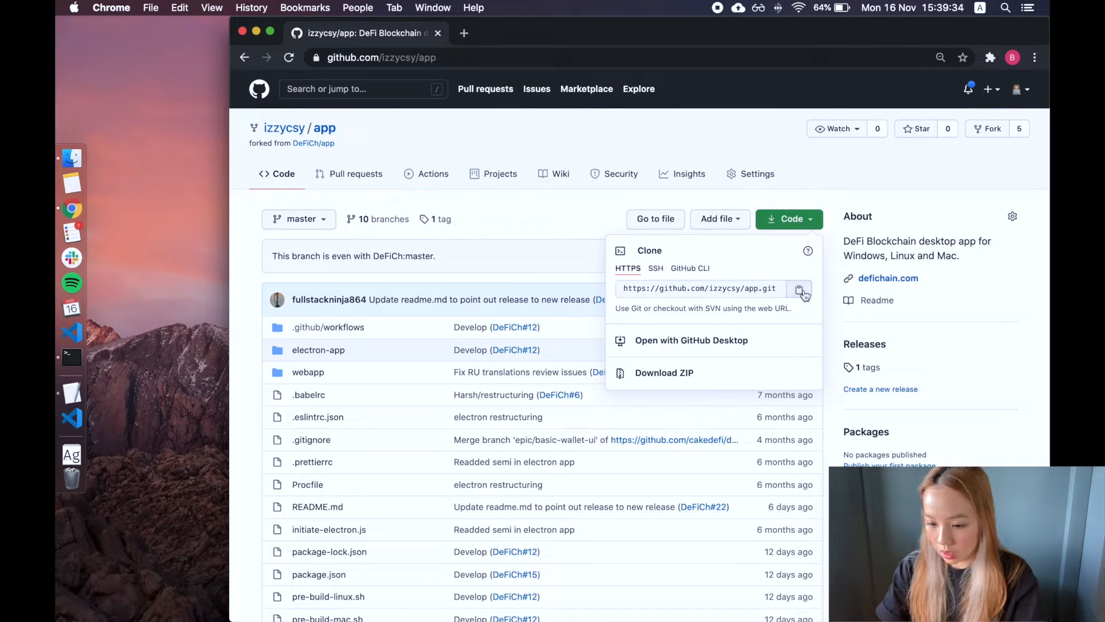
{"action": "mouse_move", "coordinate": [77, 353]}
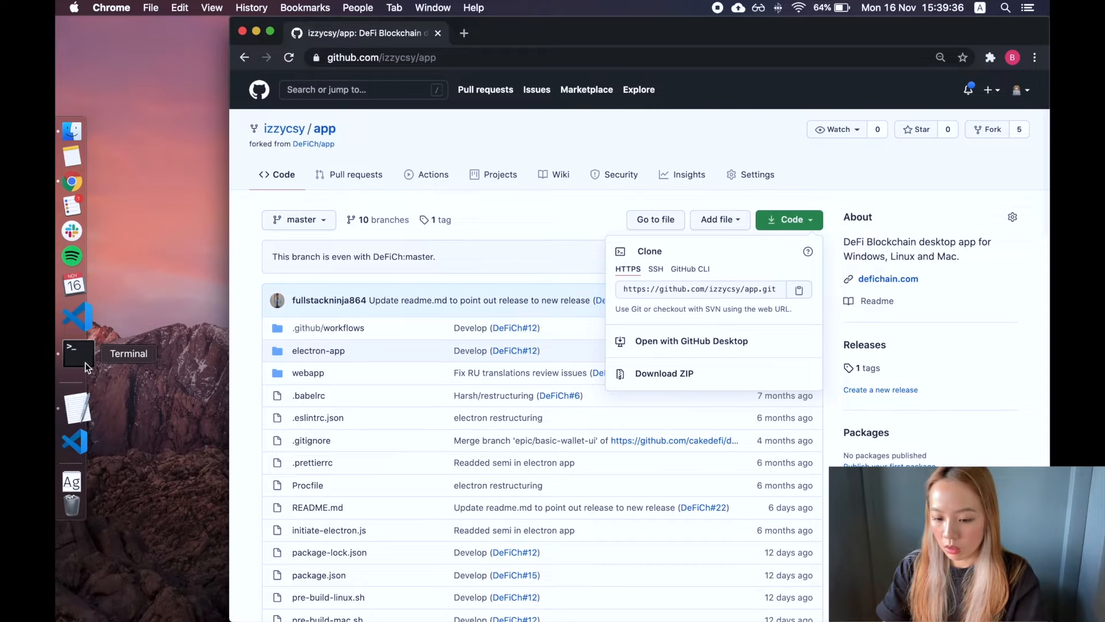
{"action": "left_click", "coordinate": [71, 353]}
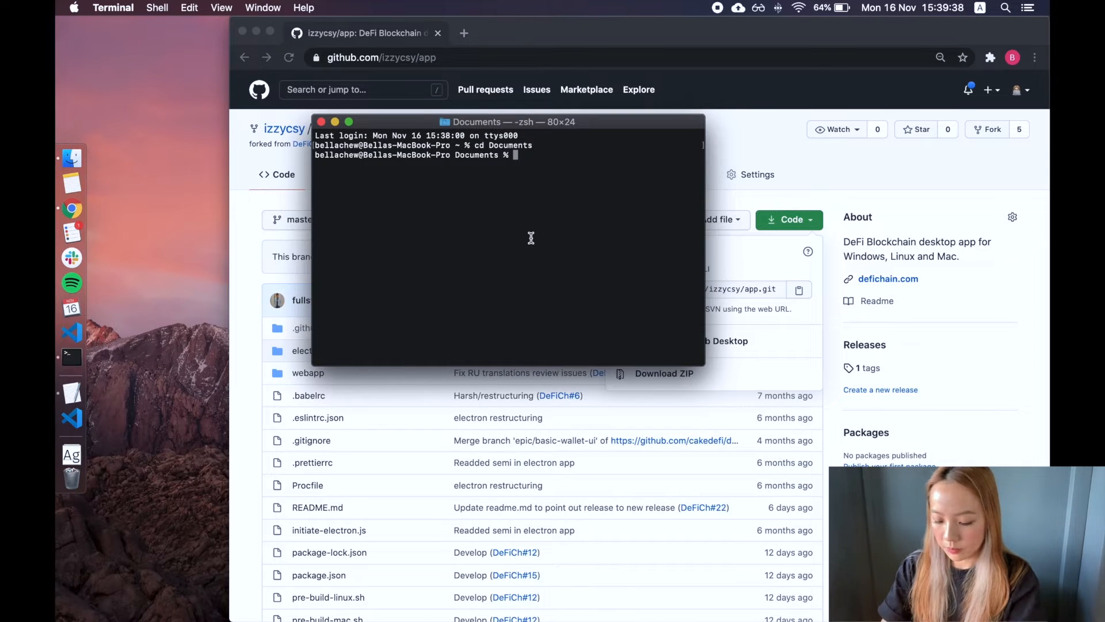
{"action": "type", "text": "gi"}
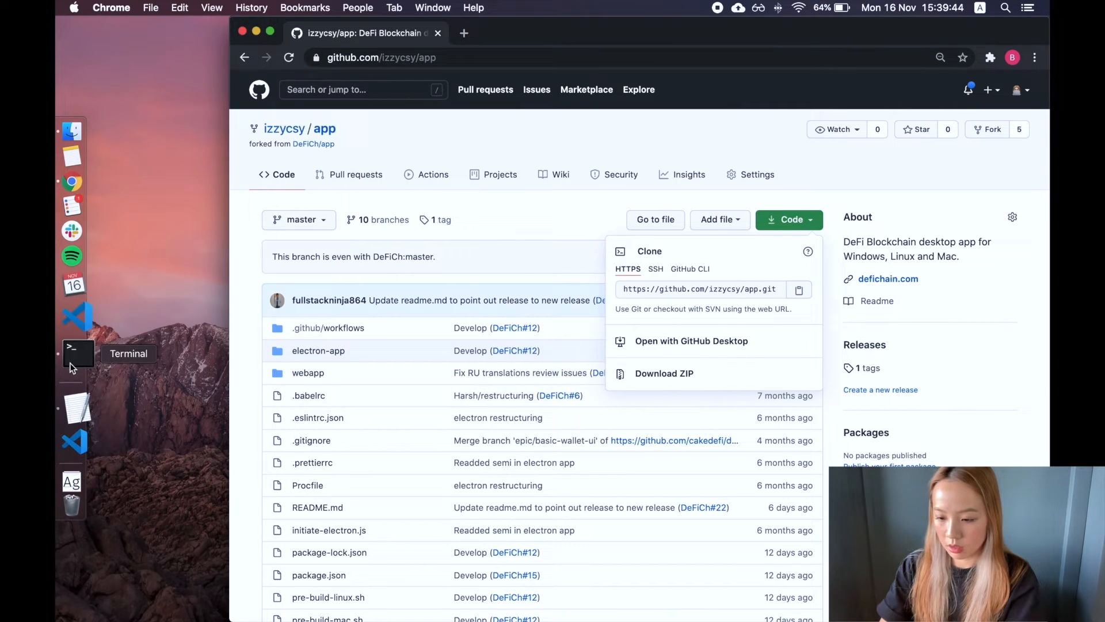
Step: Clone the fork into Documents, enter the app folder and launch it with 'code .'
{"action": "left_click", "coordinate": [77, 353]}
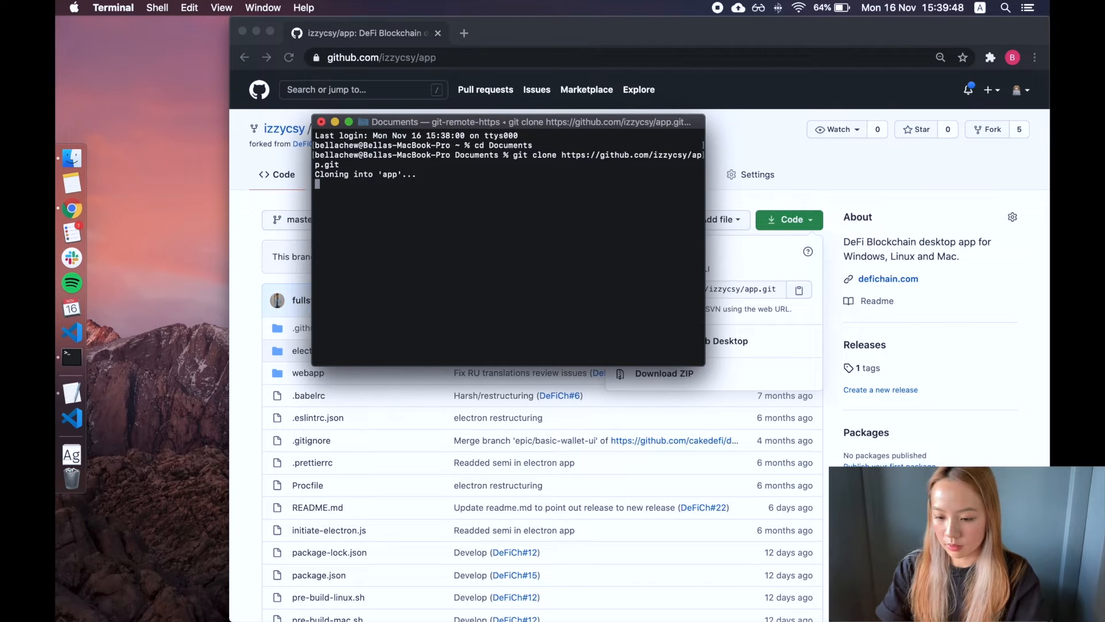
{"action": "mouse_move", "coordinate": [552, 139]}
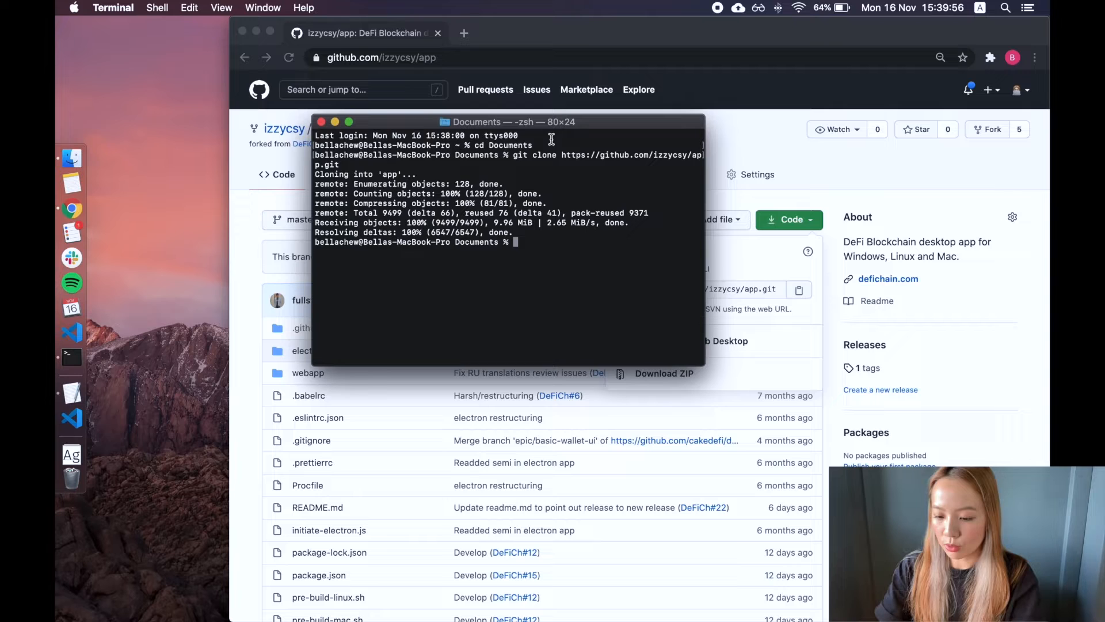
{"action": "mouse_move", "coordinate": [497, 239]}
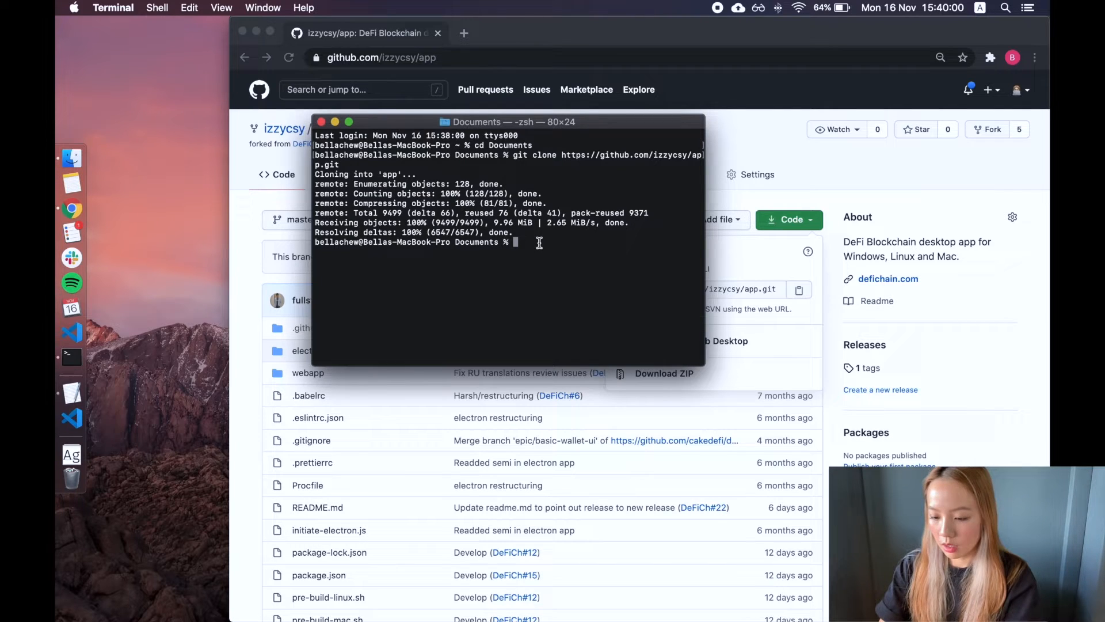
{"action": "type", "text": "cd app"}
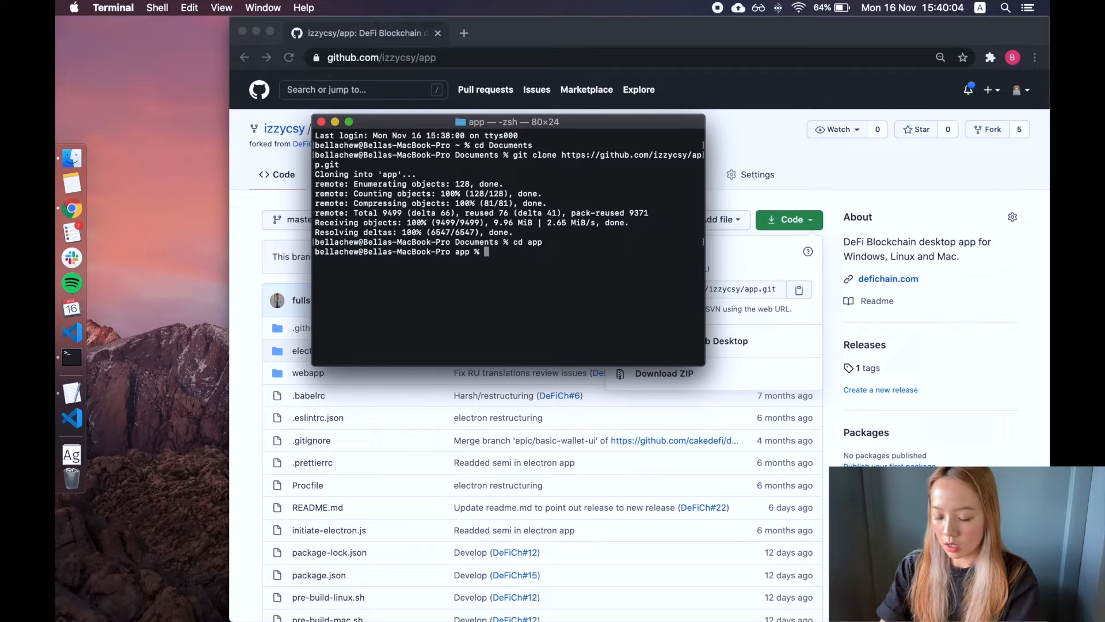
{"action": "type", "text": "code ."}
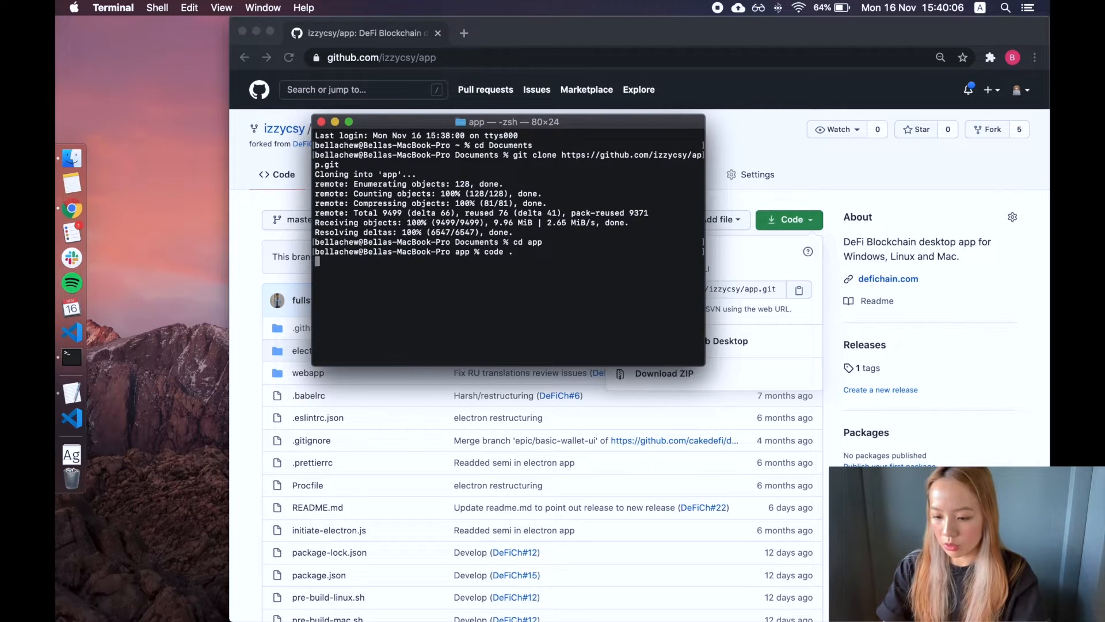
{"action": "key", "text": "Return"}
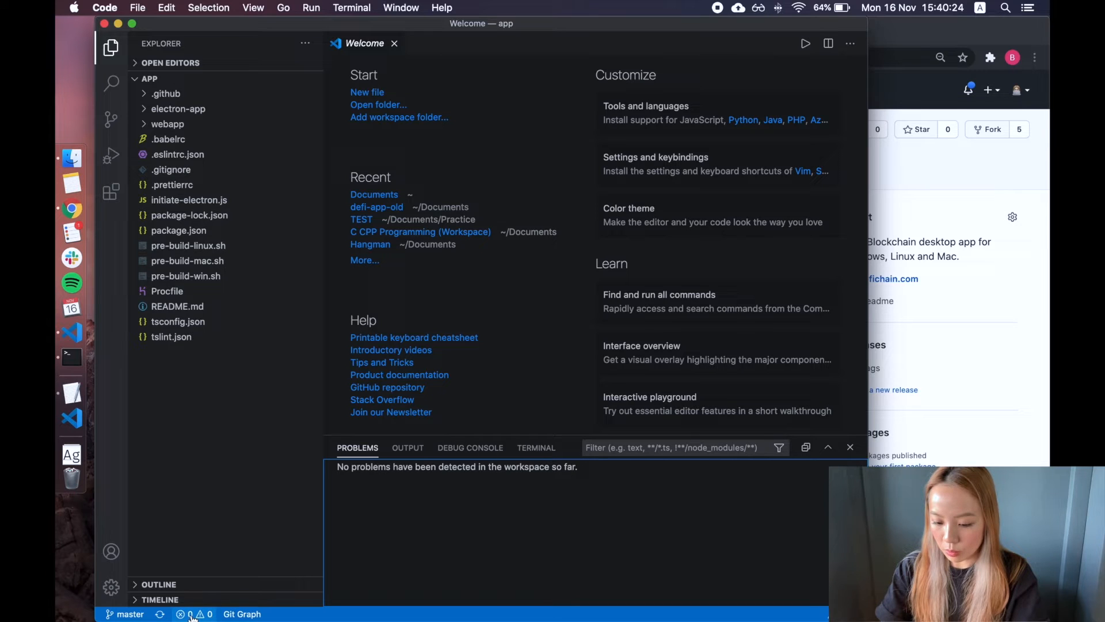
Step: Show the integrated terminal panel for the cloned app project
{"action": "left_click", "coordinate": [536, 447]}
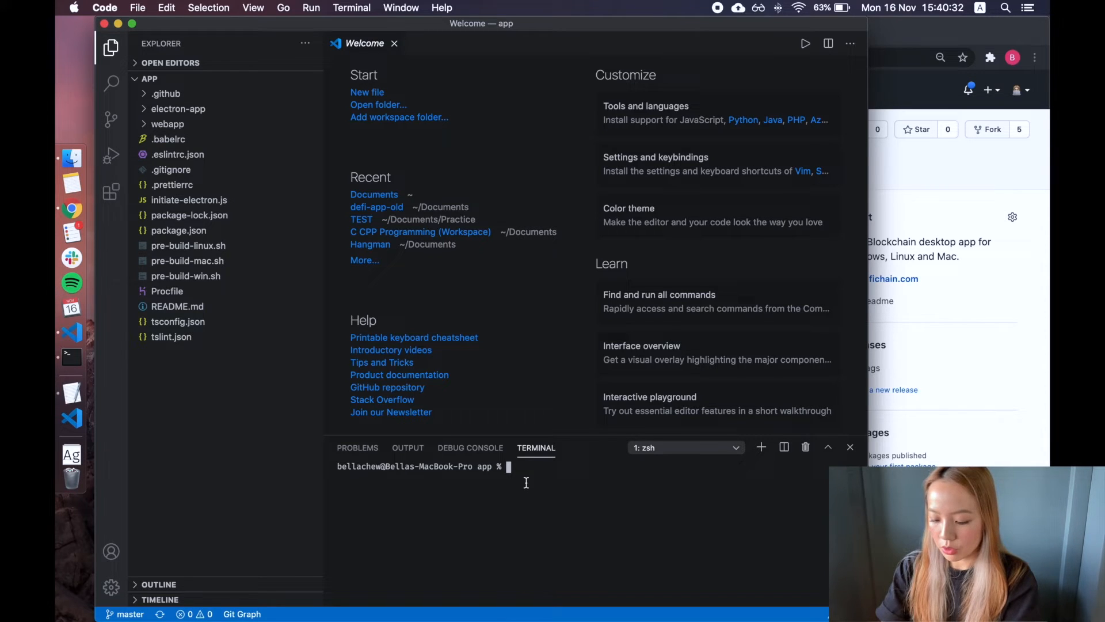
Step: Run git checkout -b to create and switch to a personal demo branch
{"action": "type", "text": "git chec"}
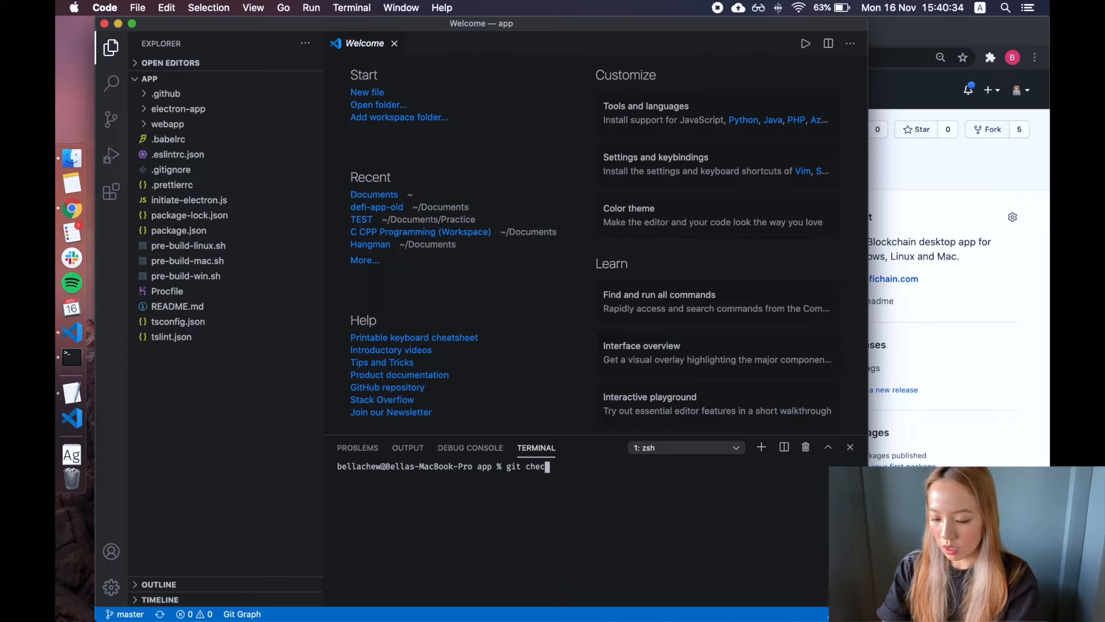
{"action": "type", "text": "kout"}
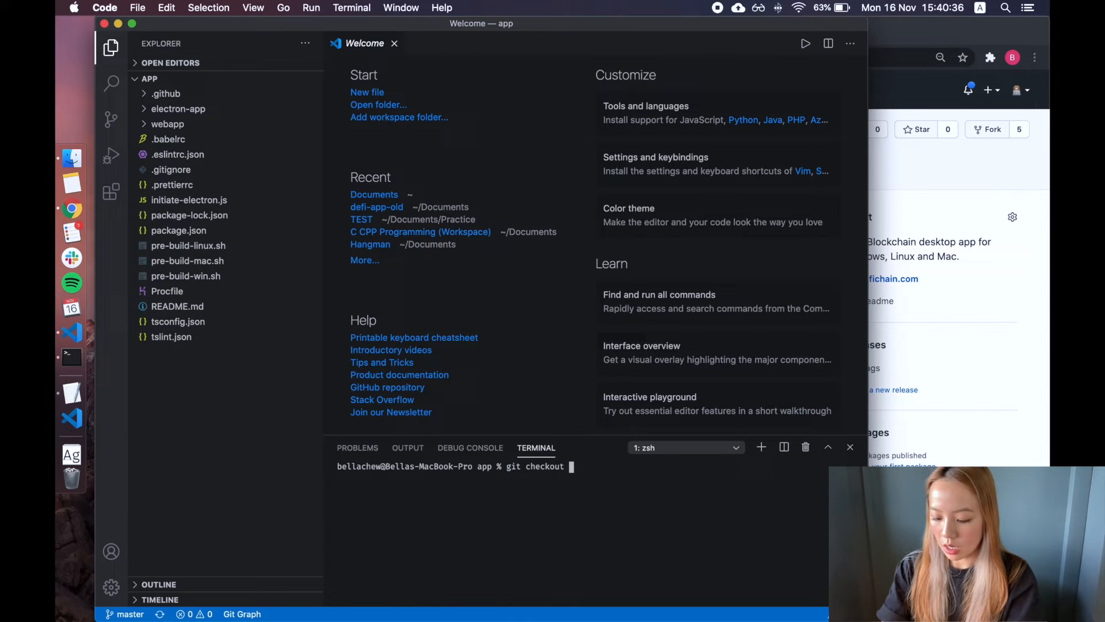
{"action": "type", "text": "-b"}
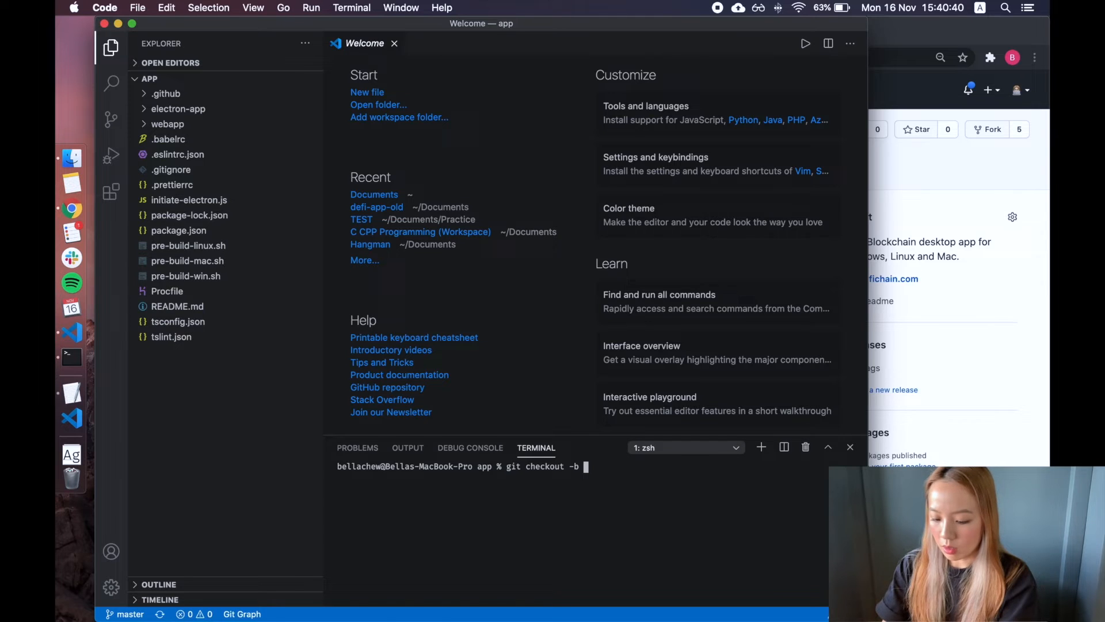
{"action": "type", "text": "@i"}
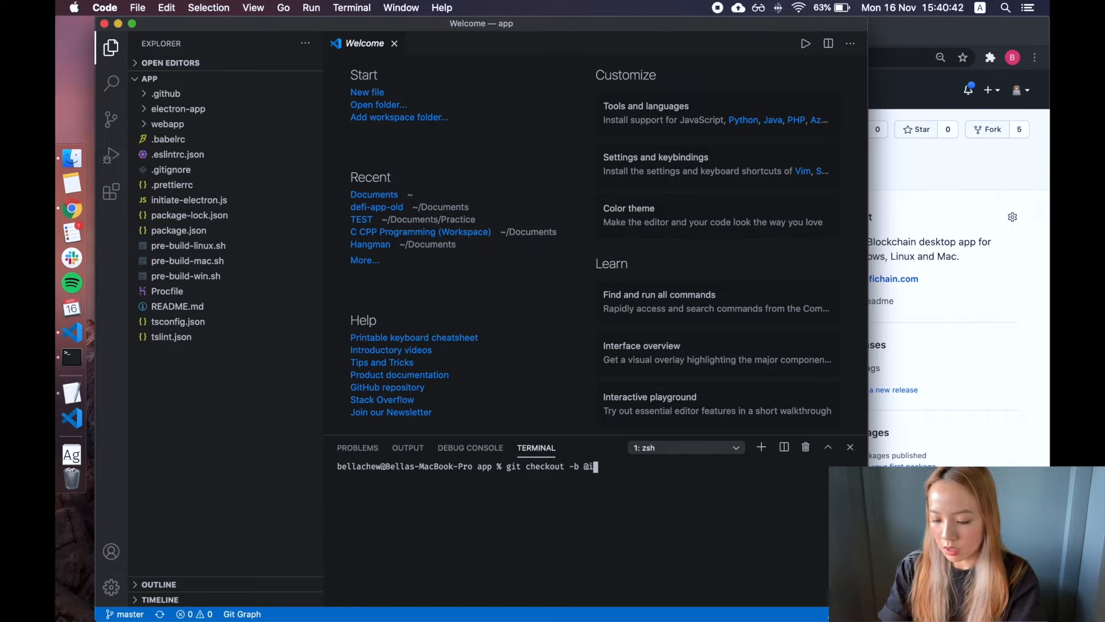
{"action": "type", "text": "zzycsy"}
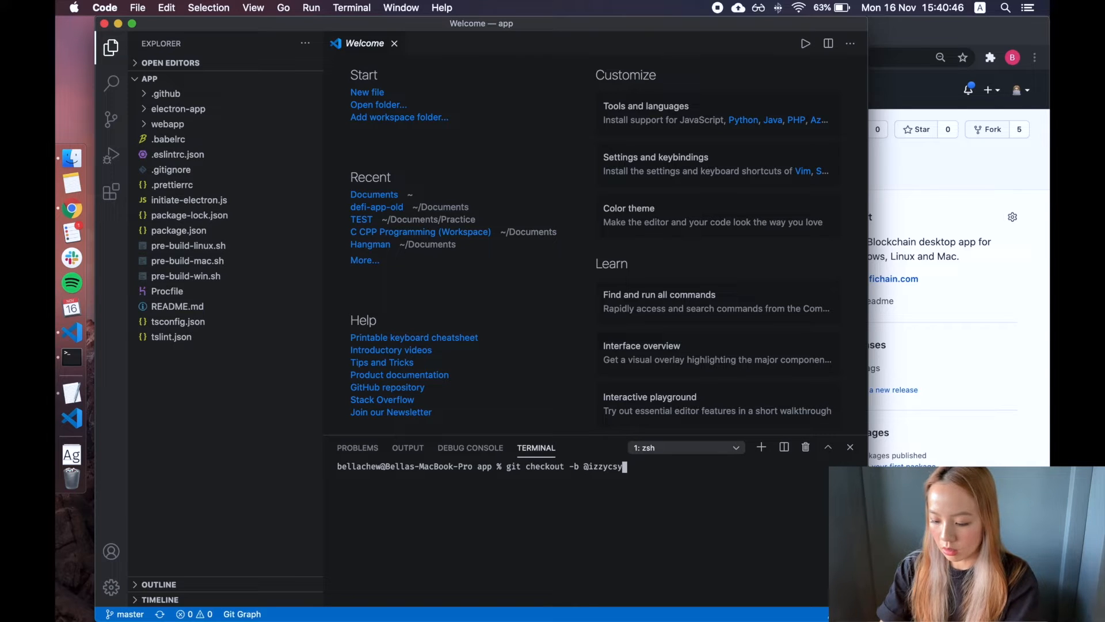
{"action": "type", "text": "-"}
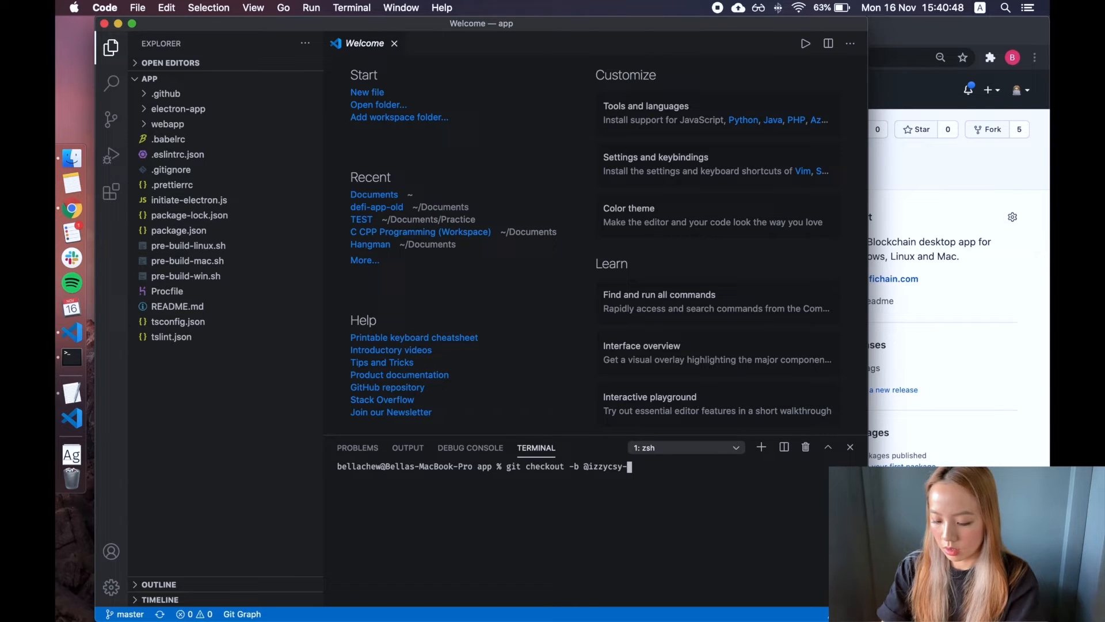
{"action": "type", "text": "demo"}
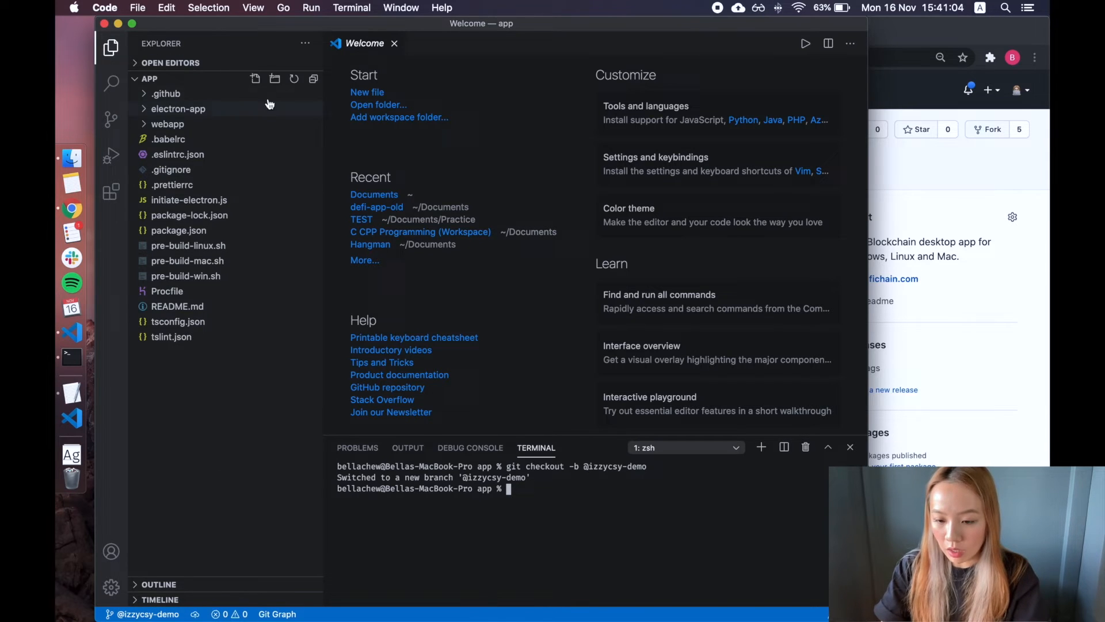
Step: Add a new file named dummyText.js at the project root
{"action": "left_click", "coordinate": [255, 78]}
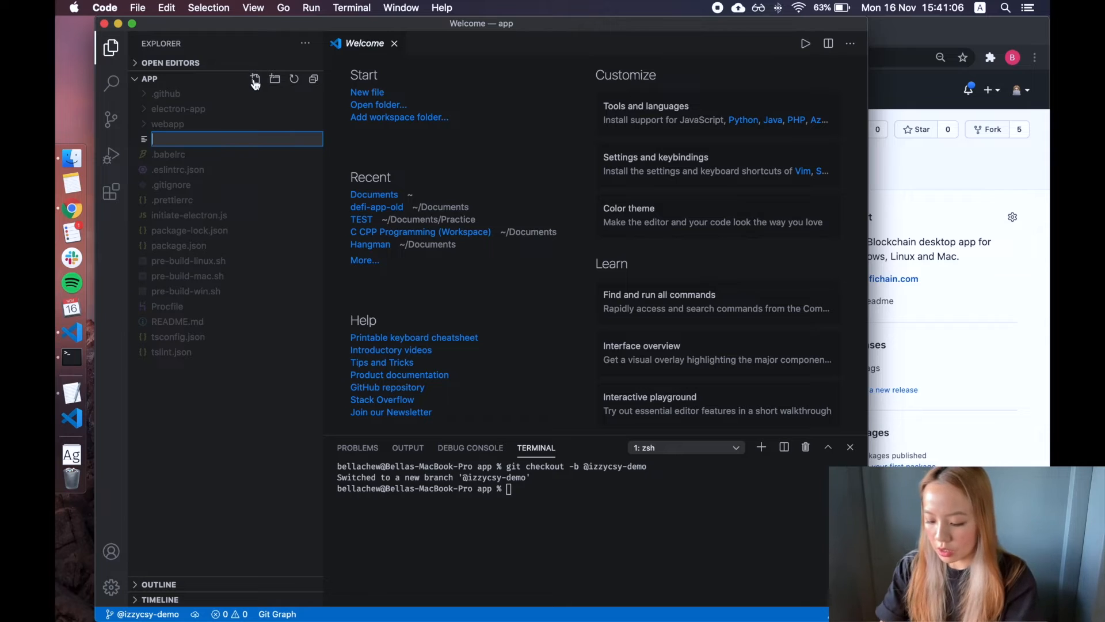
{"action": "type", "text": "dum"}
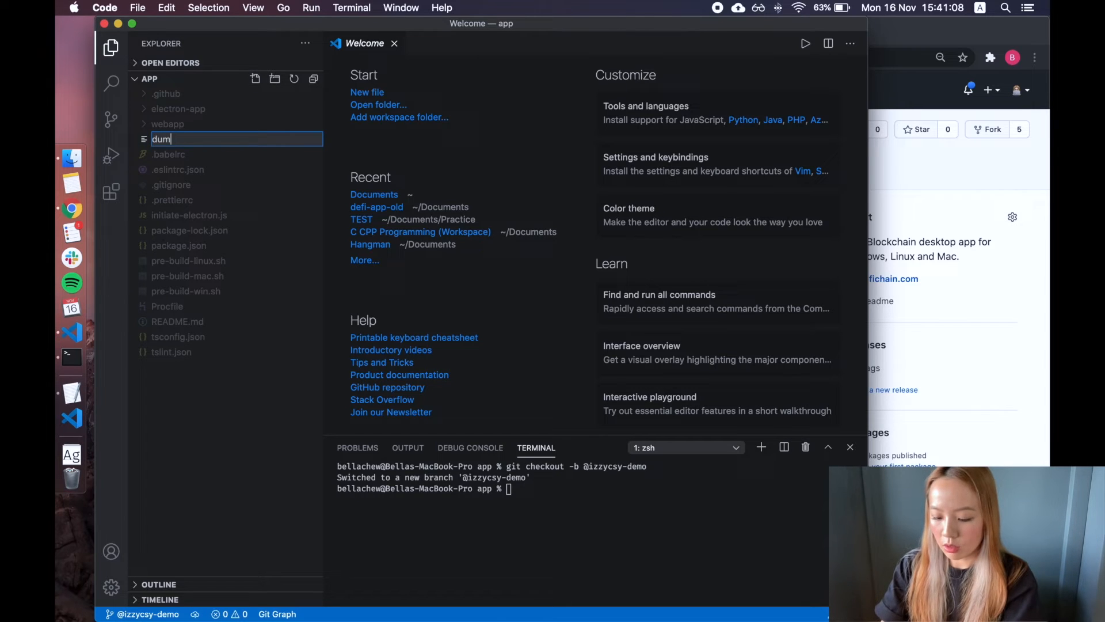
{"action": "type", "text": "myText.js"}
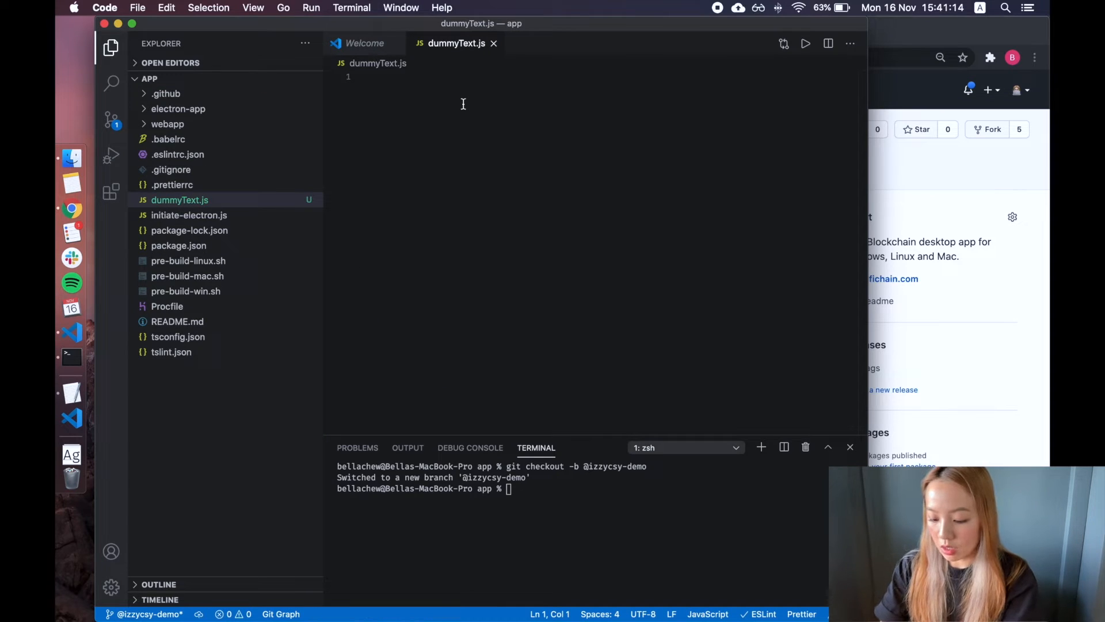
Step: Write a demonstration sentence about submitting a pull request, comment it out and save
{"action": "type", "text": "T"}
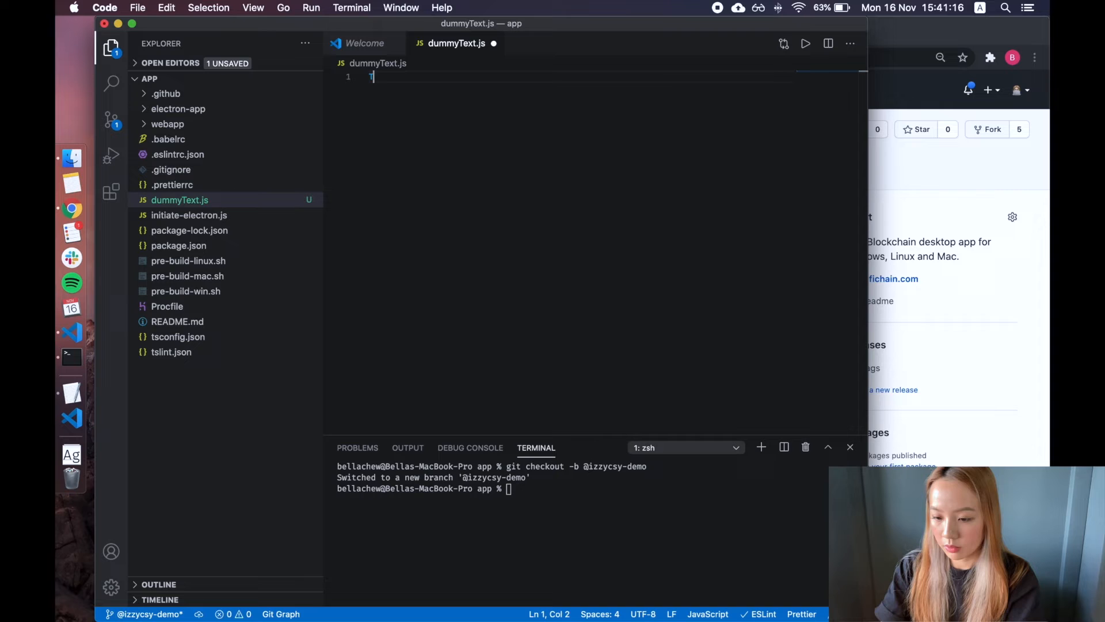
{"action": "type", "text": "his is"}
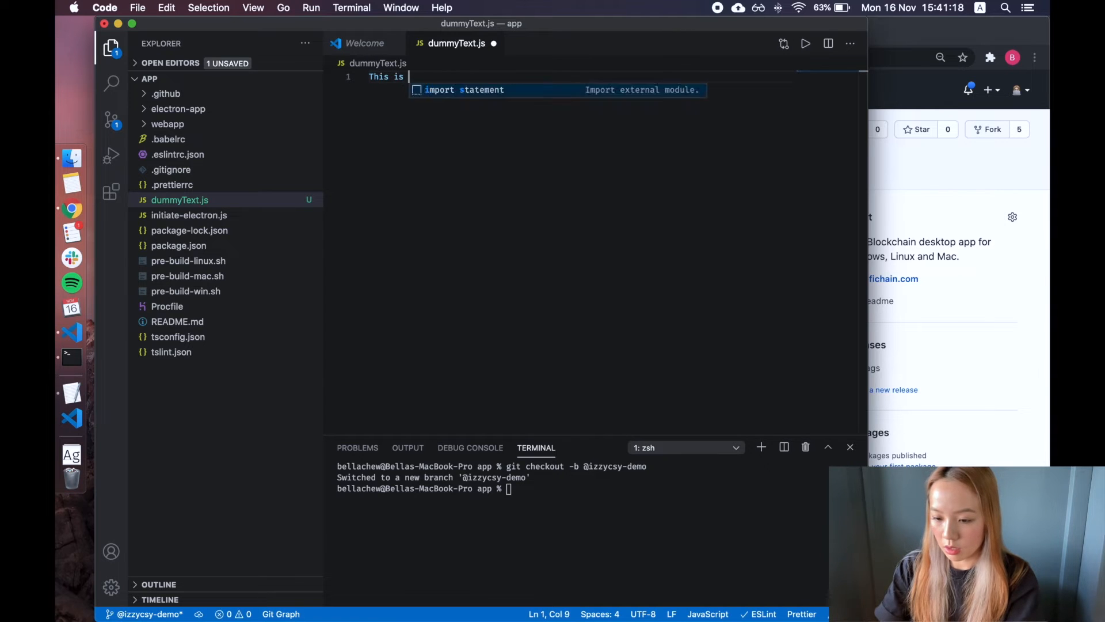
{"action": "type", "text": "a demostrac"}
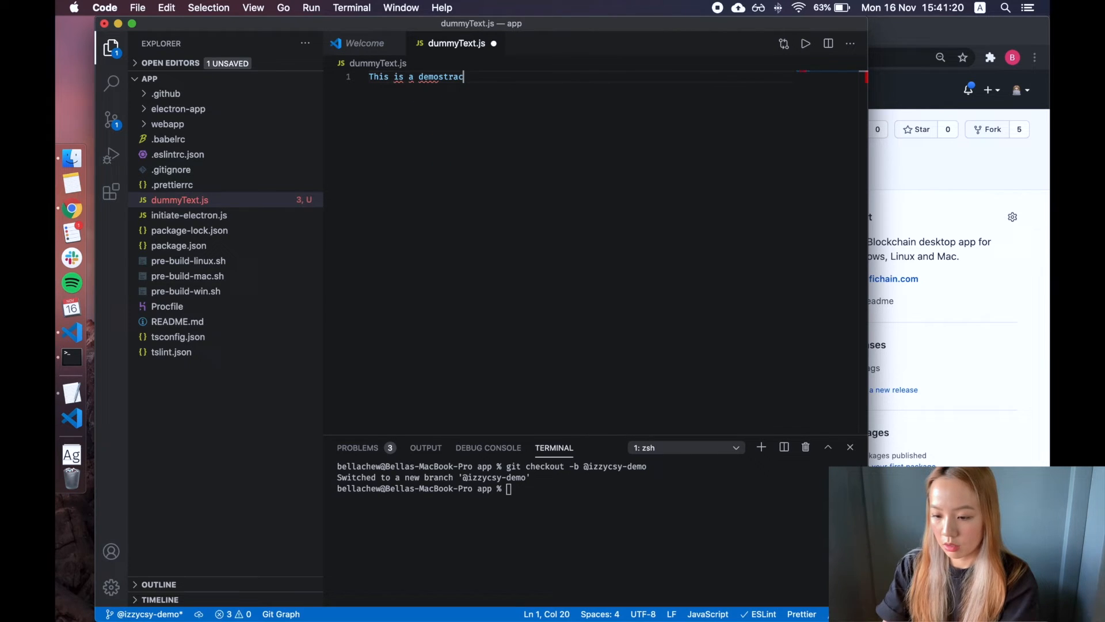
{"action": "key", "text": "Backspace"}
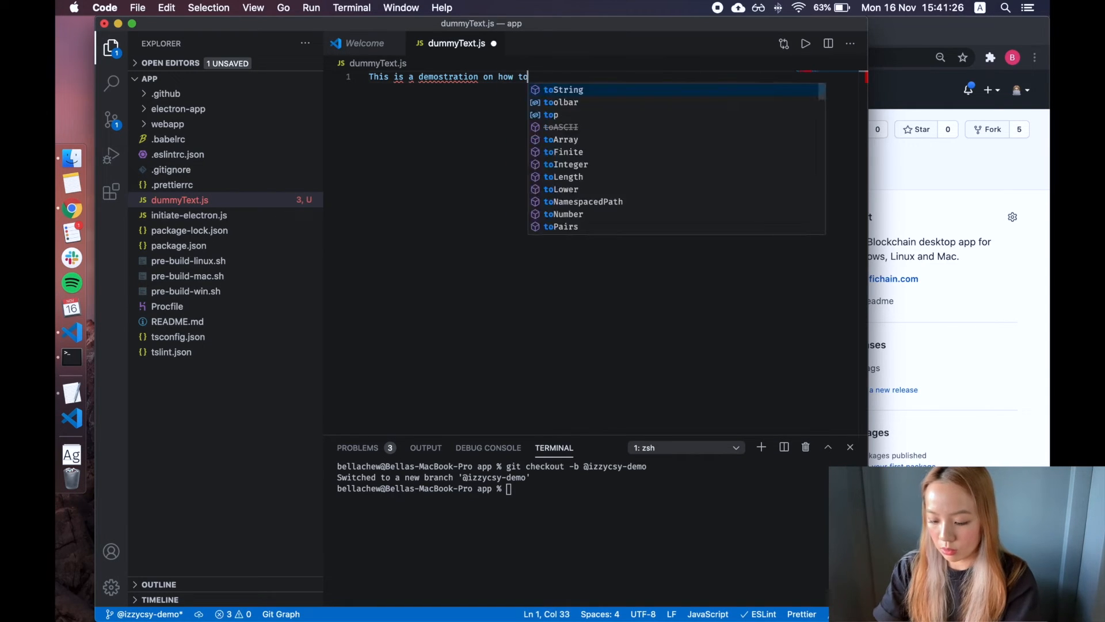
{"action": "type", "text": "subm"}
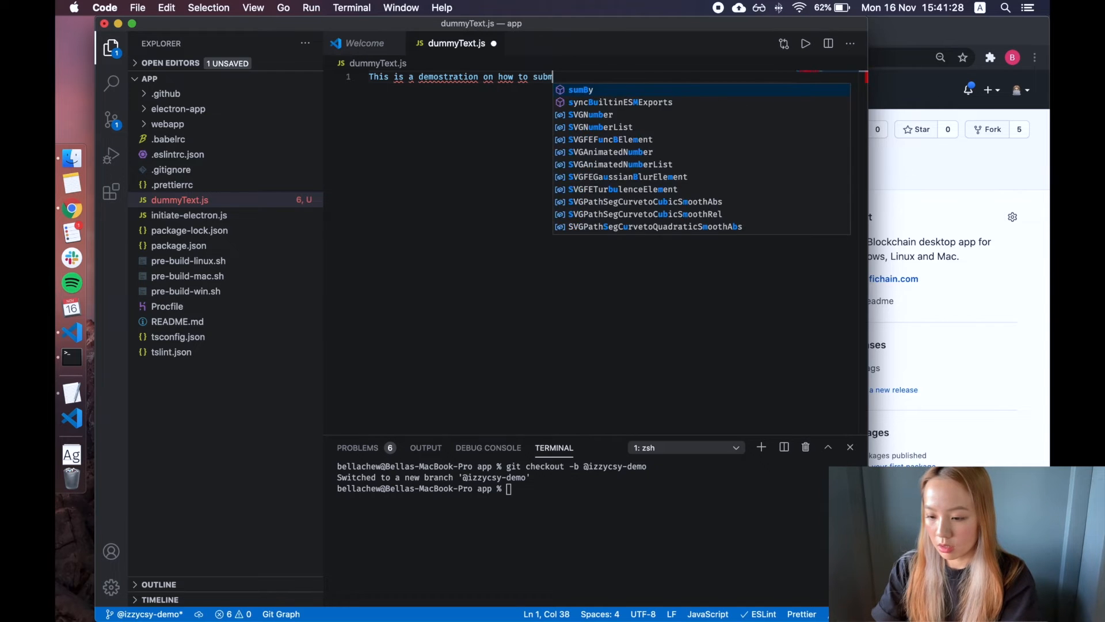
{"action": "type", "text": "it a pull request"}
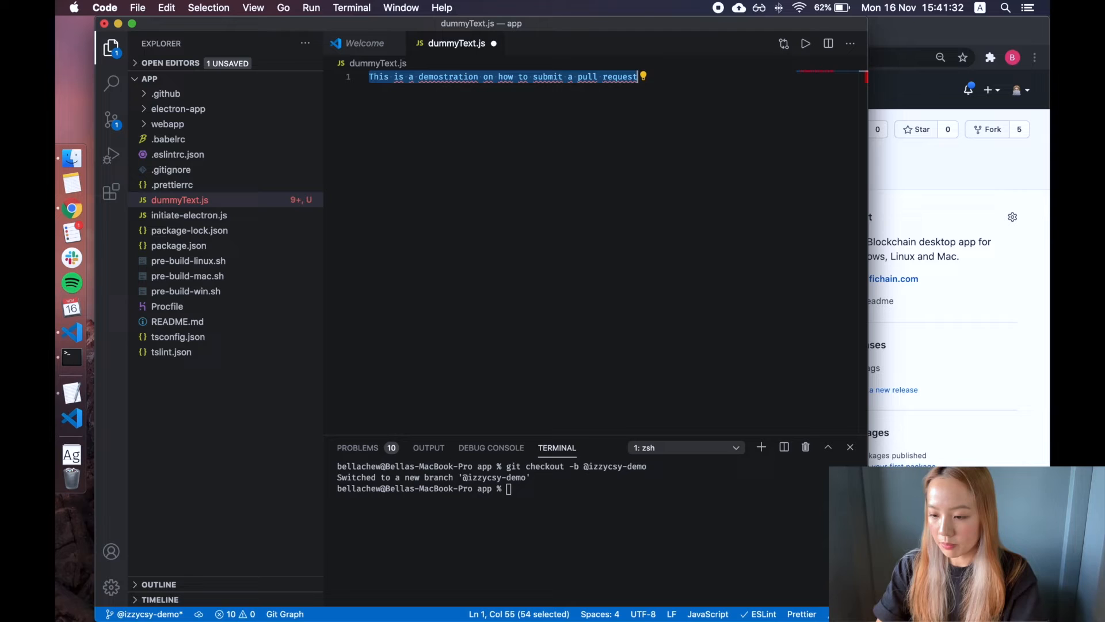
{"action": "key", "text": "cmd+/"}
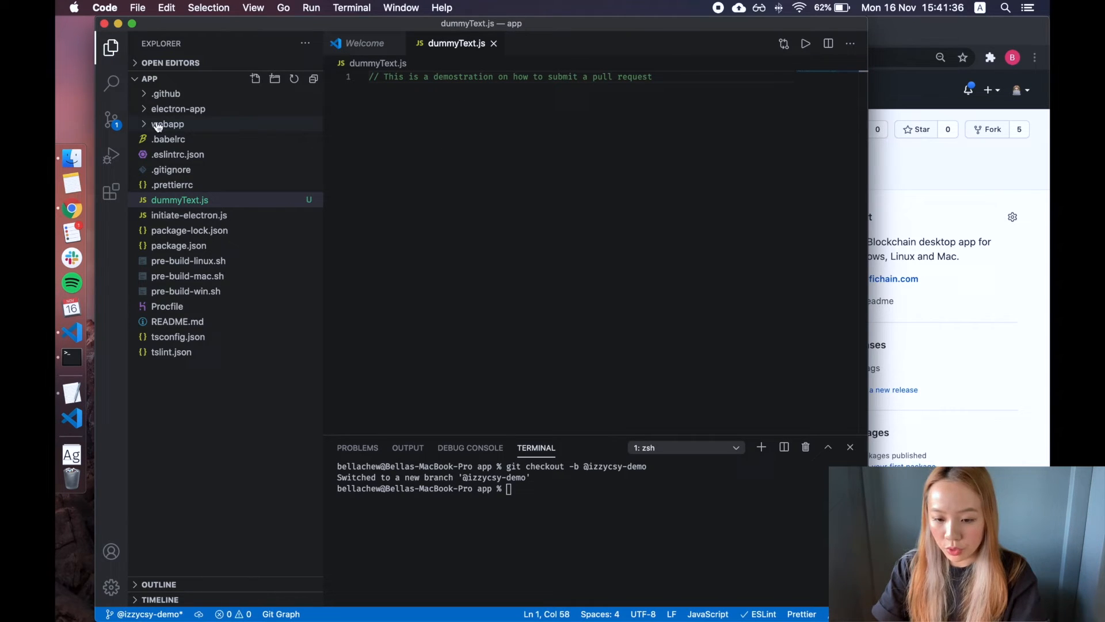
Step: Stage dummyText.js in Source Control and commit it with the message 'Demo'
{"action": "left_click", "coordinate": [110, 120]}
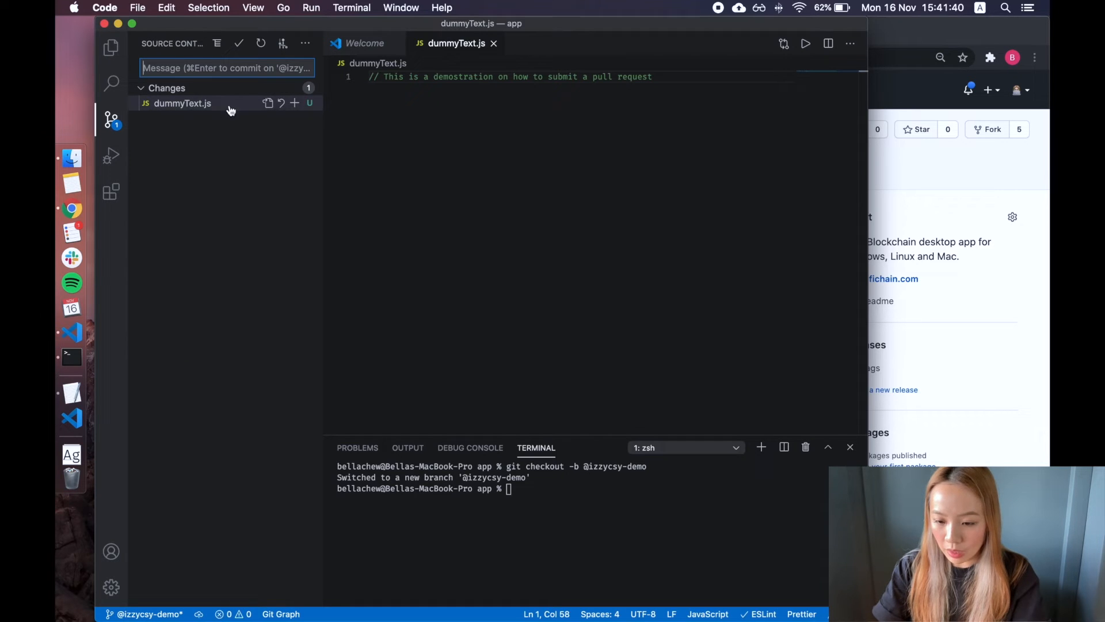
{"action": "mouse_move", "coordinate": [300, 106]}
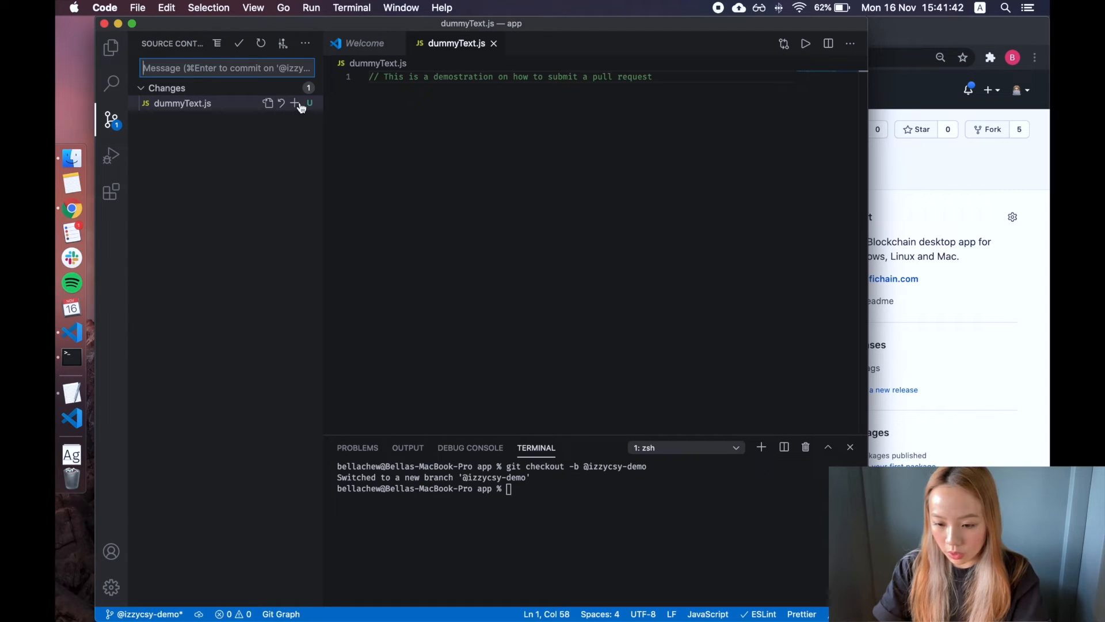
{"action": "left_click", "coordinate": [295, 103]}
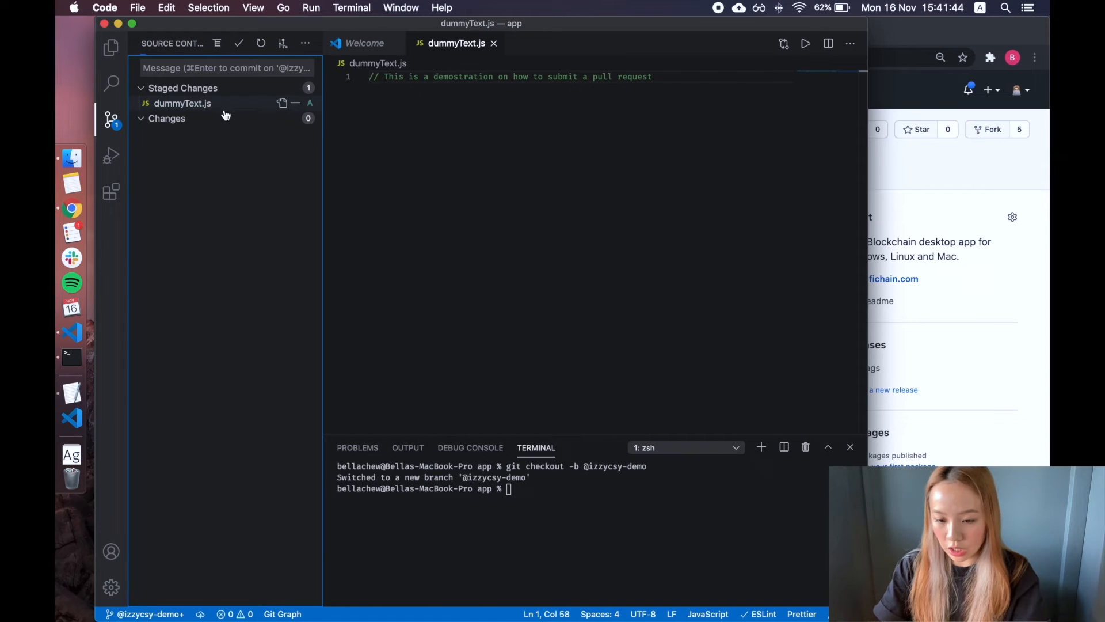
{"action": "left_click", "coordinate": [226, 68]}
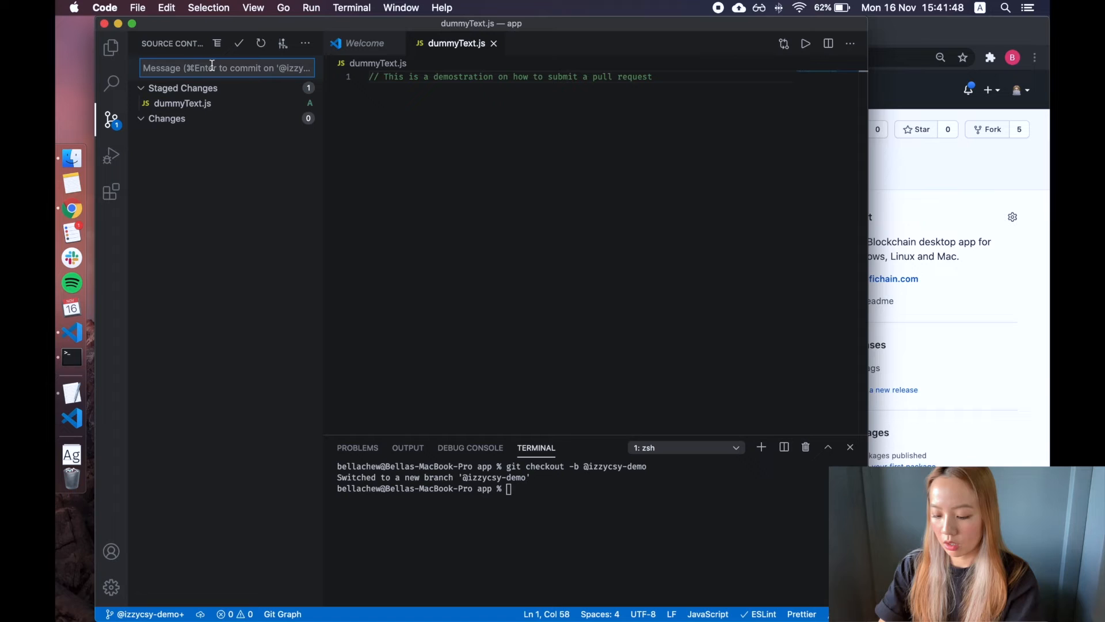
{"action": "type", "text": "Demo"}
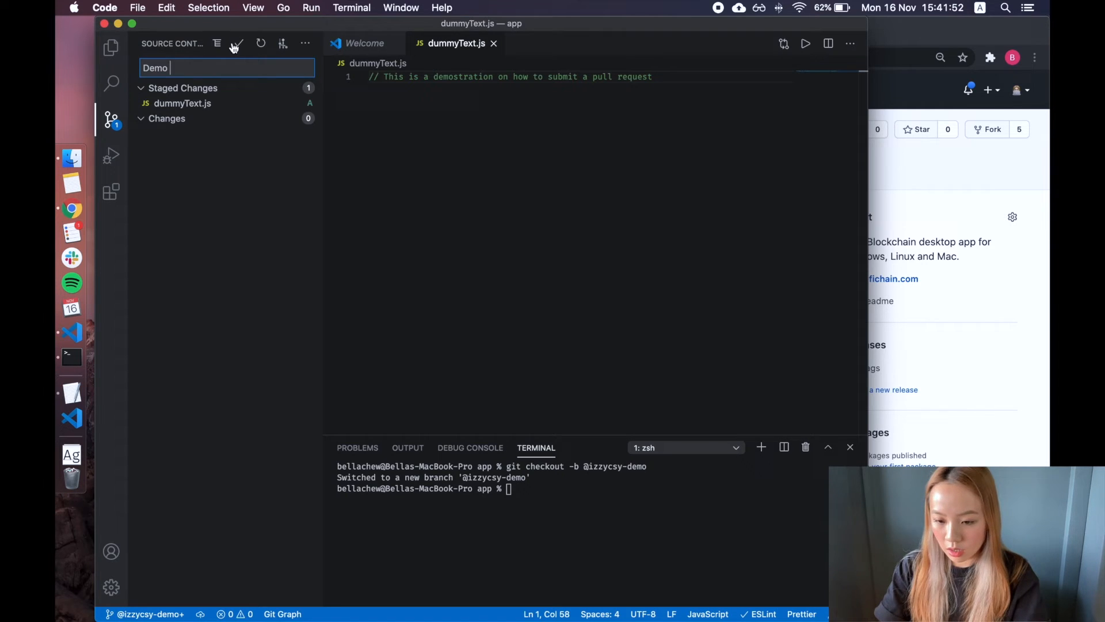
{"action": "mouse_move", "coordinate": [239, 43]}
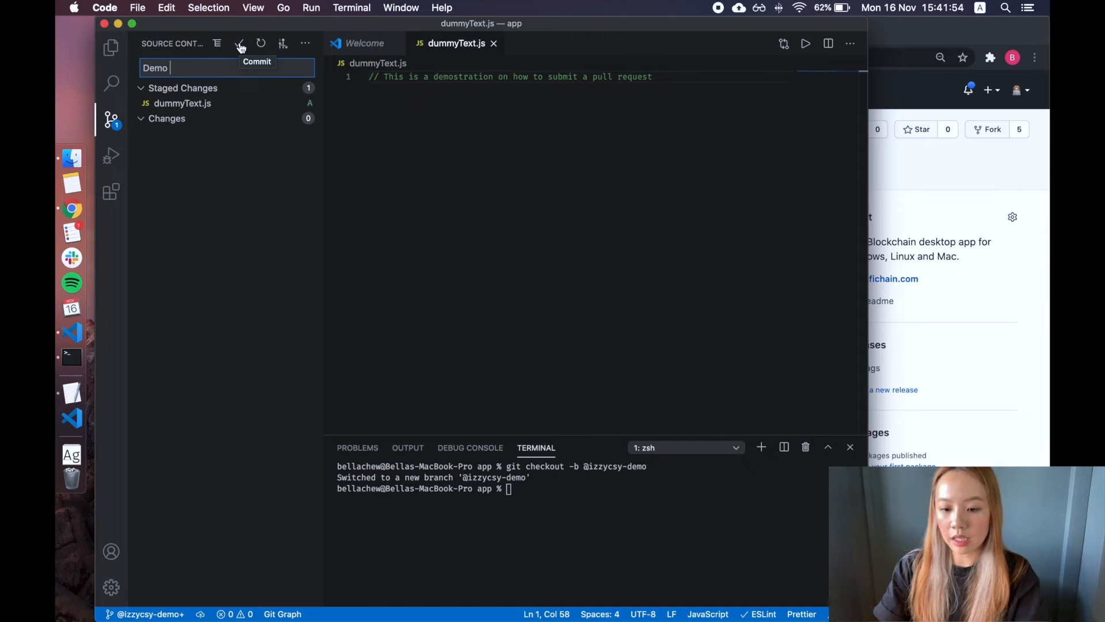
{"action": "left_click", "coordinate": [240, 42]}
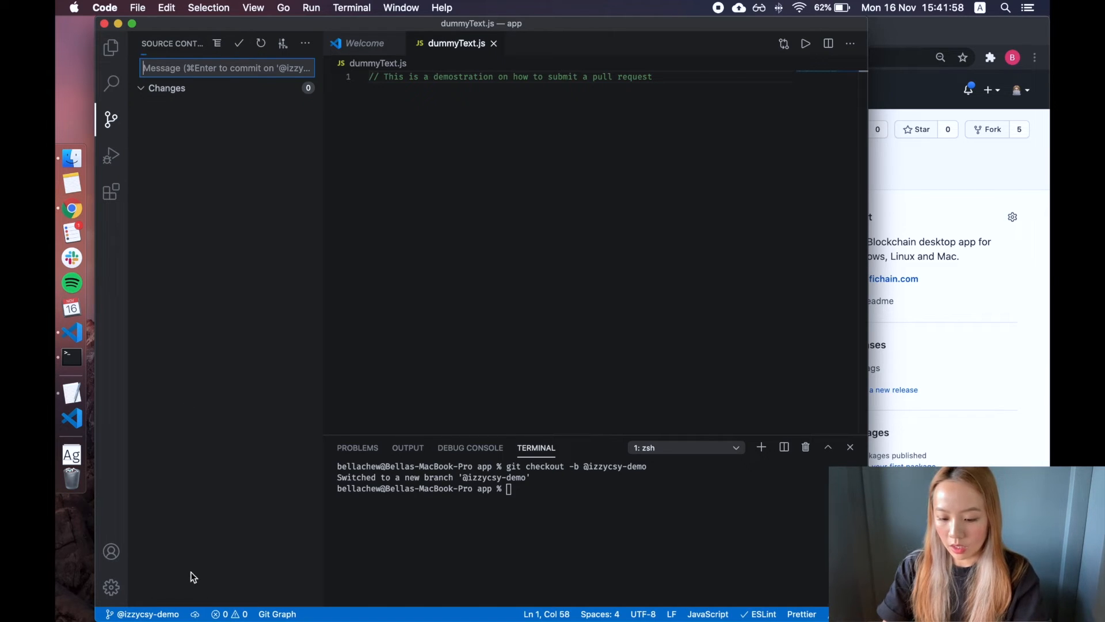
{"action": "mouse_move", "coordinate": [228, 584]}
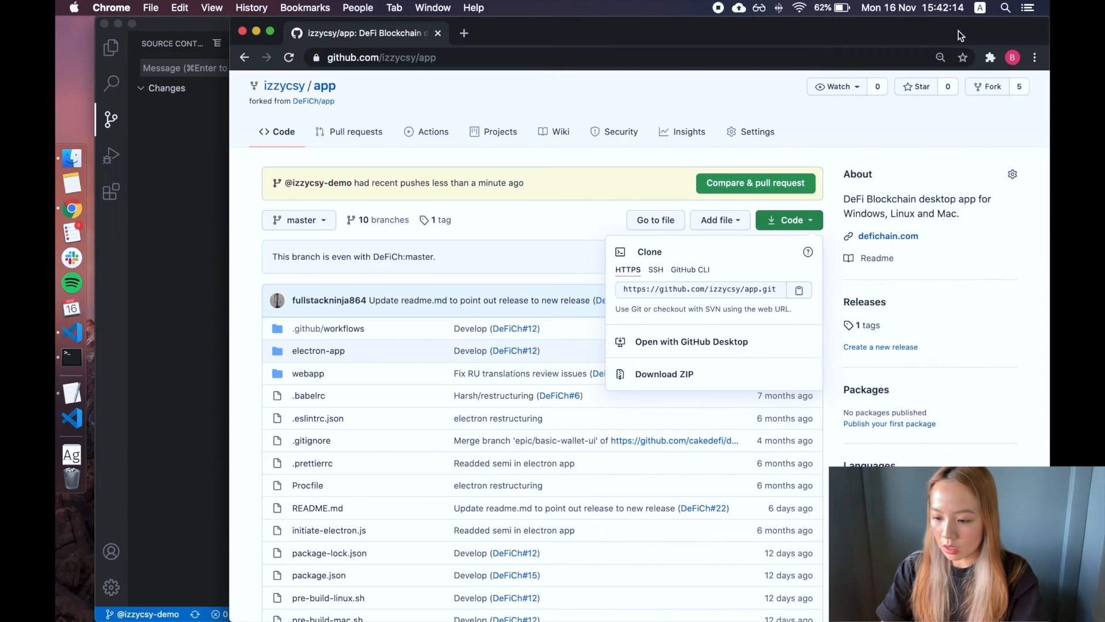
{"action": "mouse_move", "coordinate": [469, 217]}
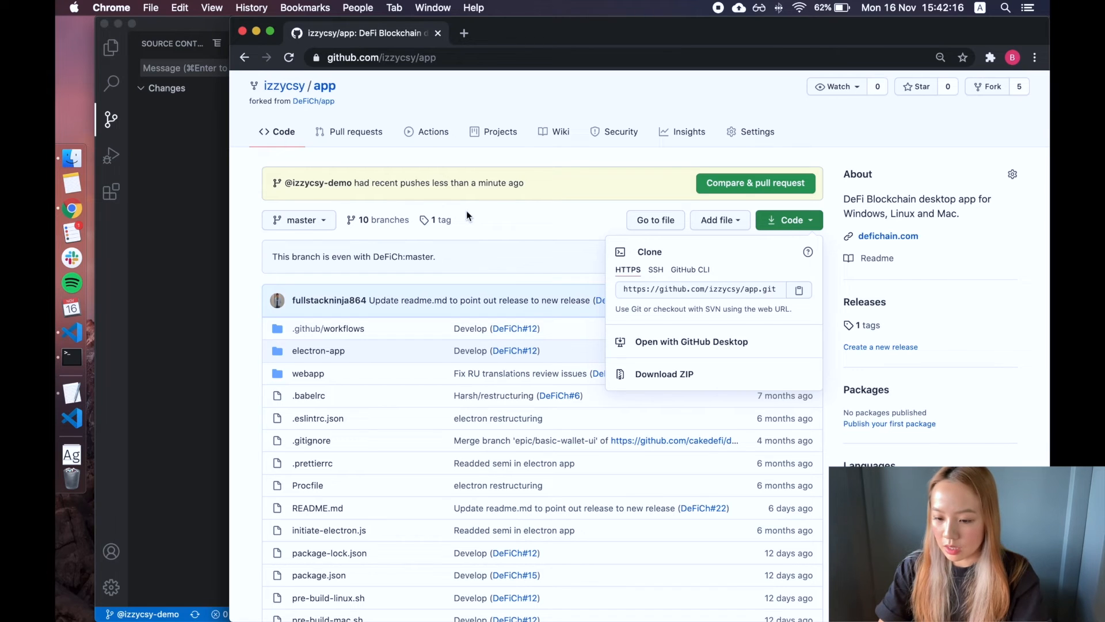
{"action": "mouse_move", "coordinate": [334, 195]}
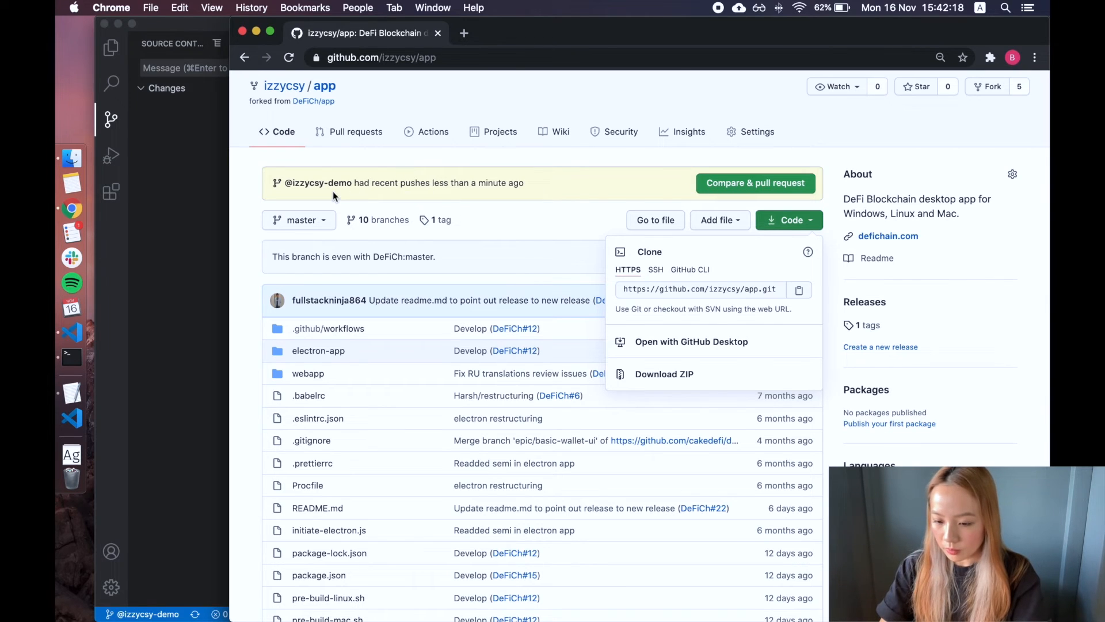
{"action": "mouse_move", "coordinate": [390, 196]}
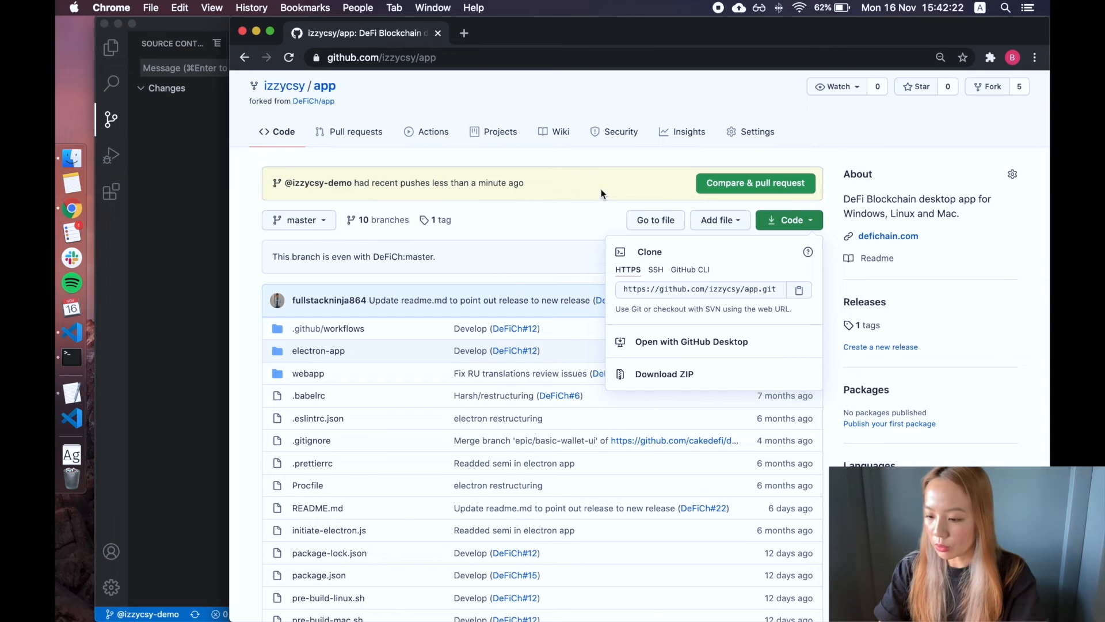
{"action": "mouse_move", "coordinate": [755, 183]}
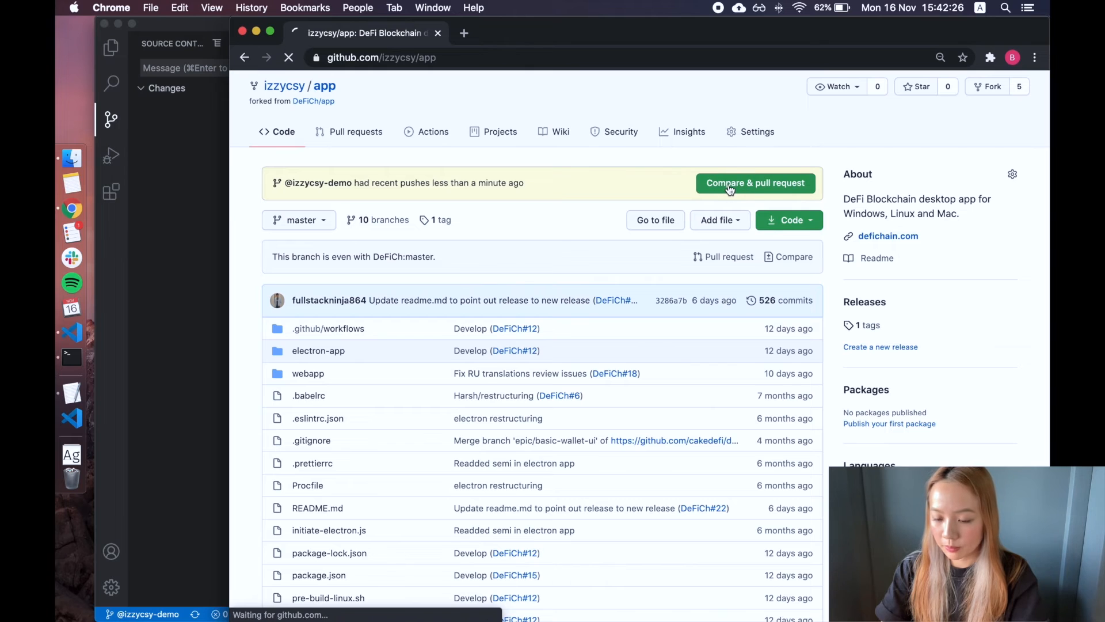
Step: Use 'Compare & pull request' on the pushed demo branch banner
{"action": "left_click", "coordinate": [755, 183]}
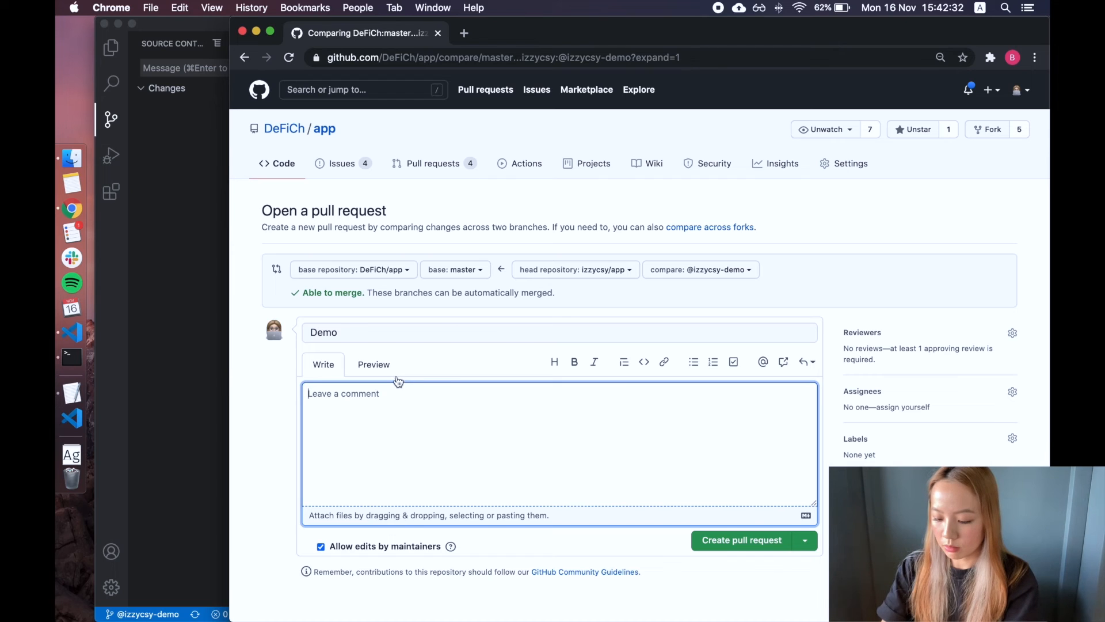
Step: Describe the PR as 'This is a demo on submitting PR' and create pull request #26
{"action": "type", "text": "This is a dem"}
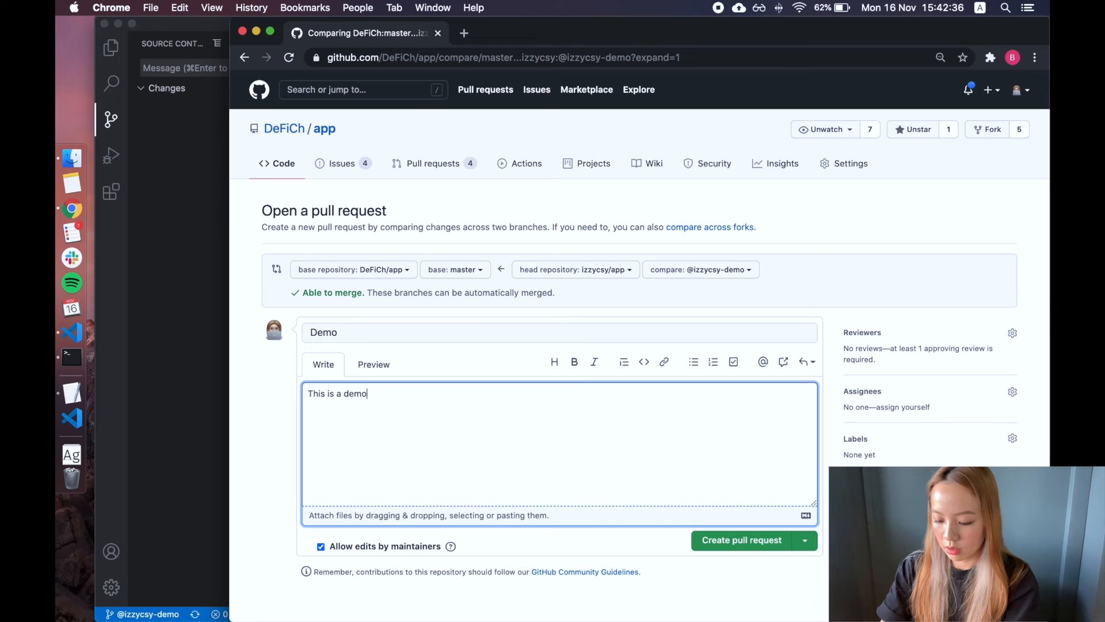
{"action": "type", "text": "on subm"}
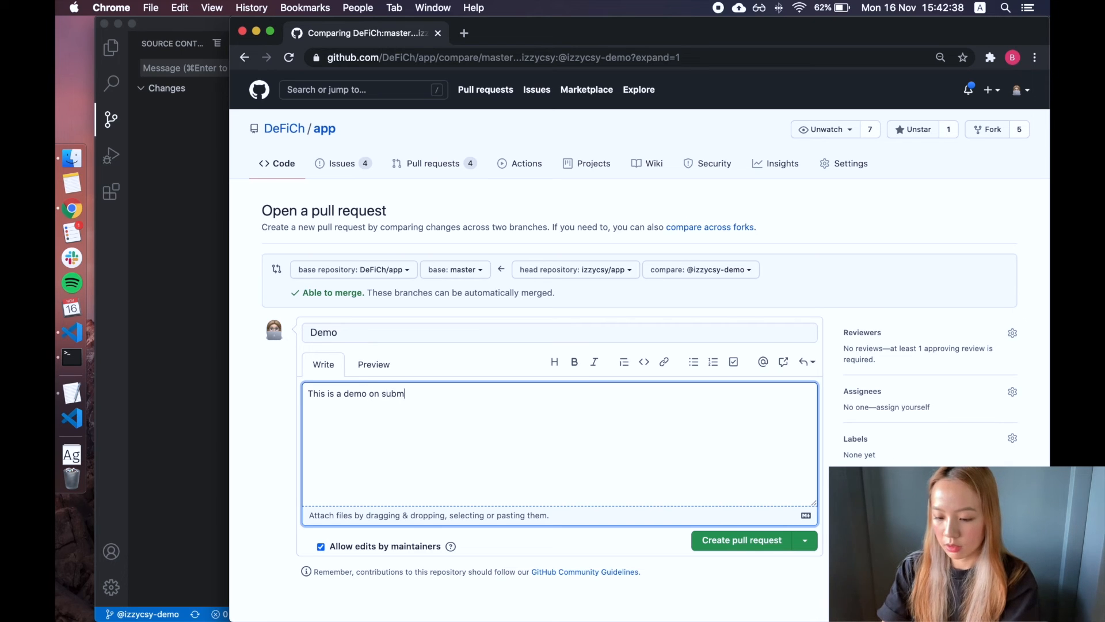
{"action": "type", "text": "itting"}
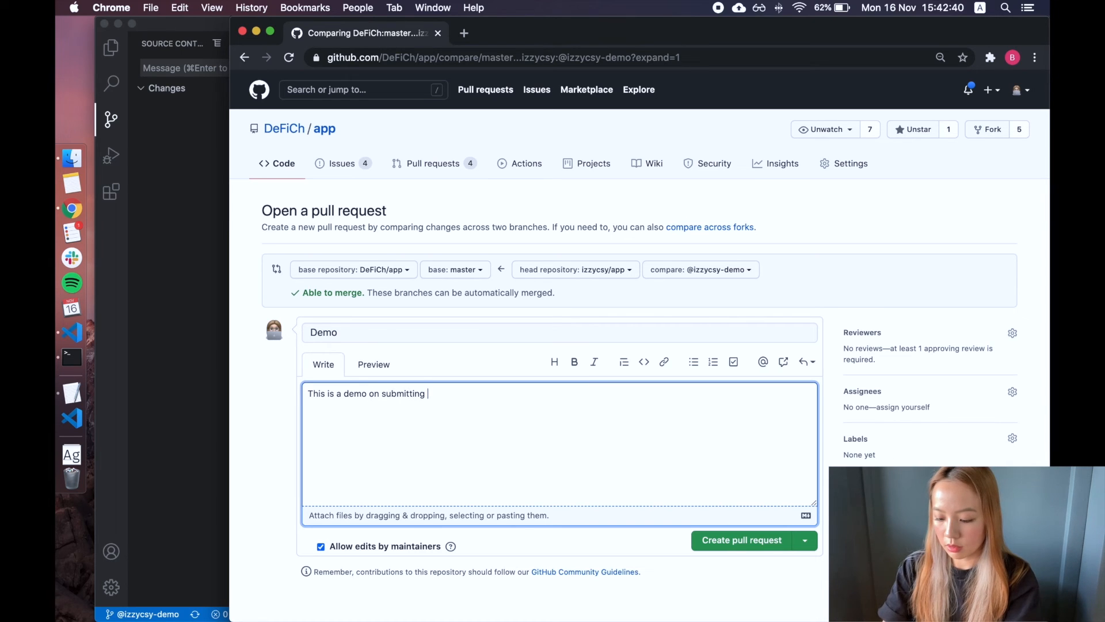
{"action": "type", "text": "PR"}
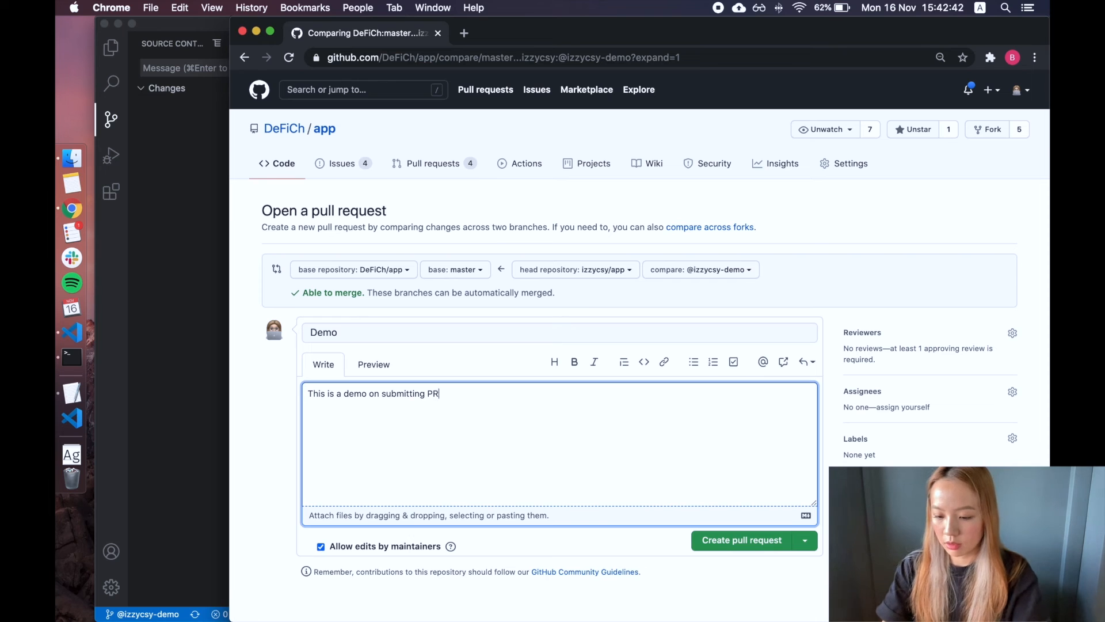
{"action": "mouse_move", "coordinate": [446, 462]}
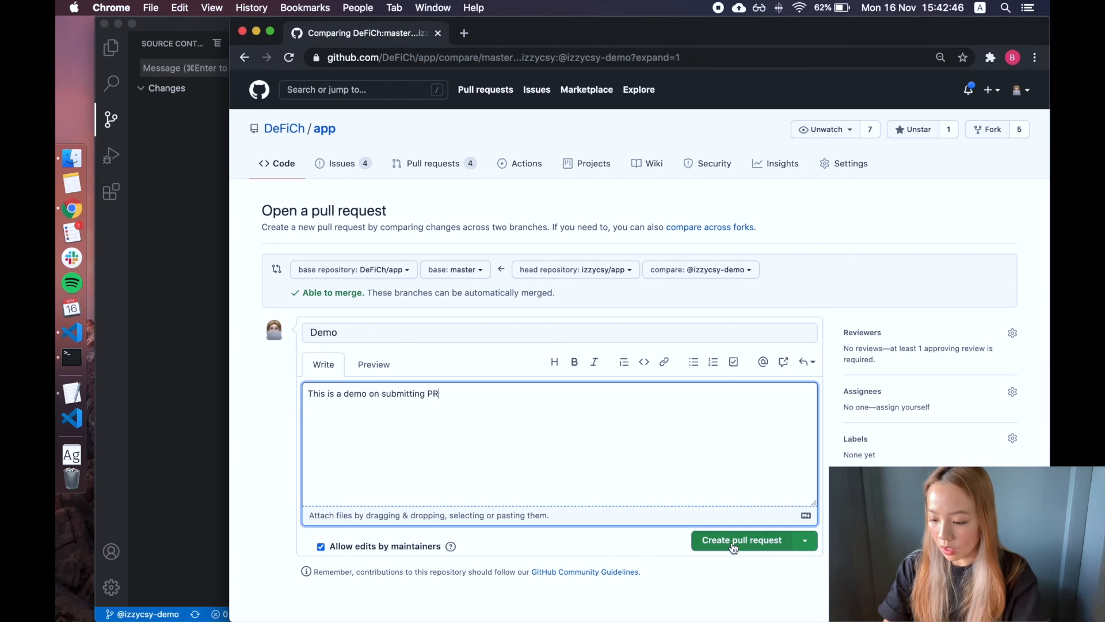
{"action": "left_click", "coordinate": [741, 540]}
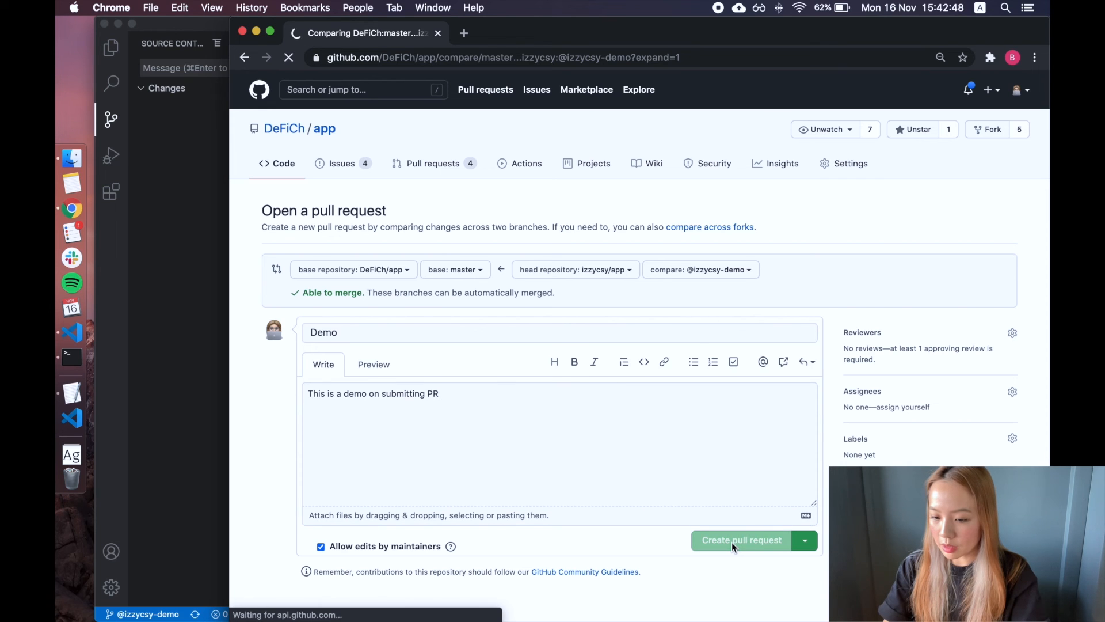
{"action": "left_click", "coordinate": [740, 540]}
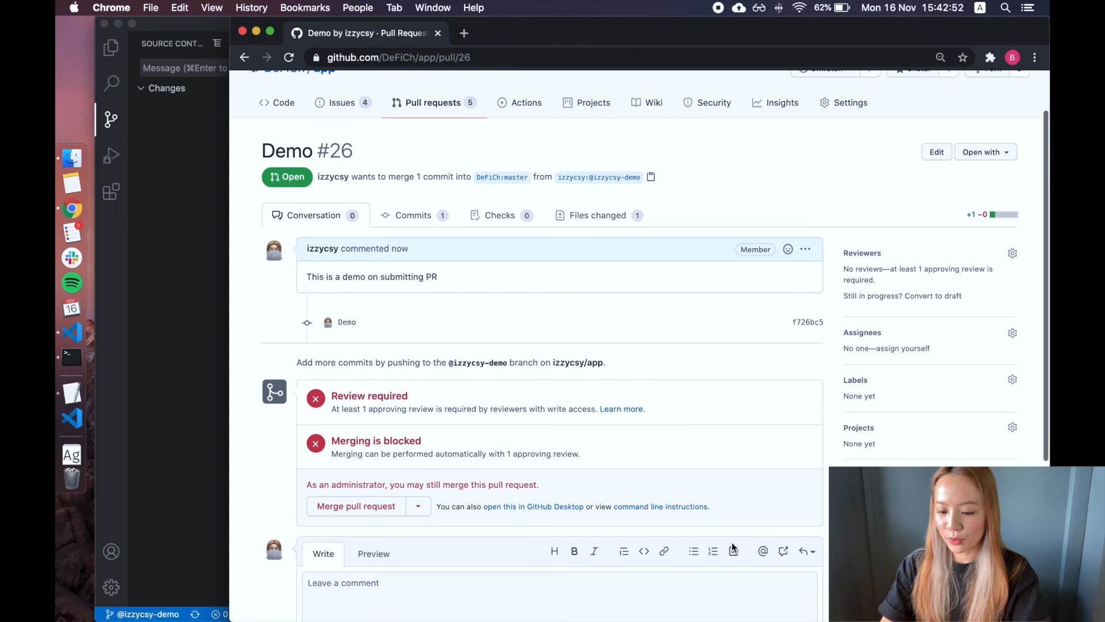
Step: Scroll down pull request Demo #26 to its review requirement and blocked-merge status
{"action": "scroll", "scroll_direction": "down", "scroll_amount": 3}
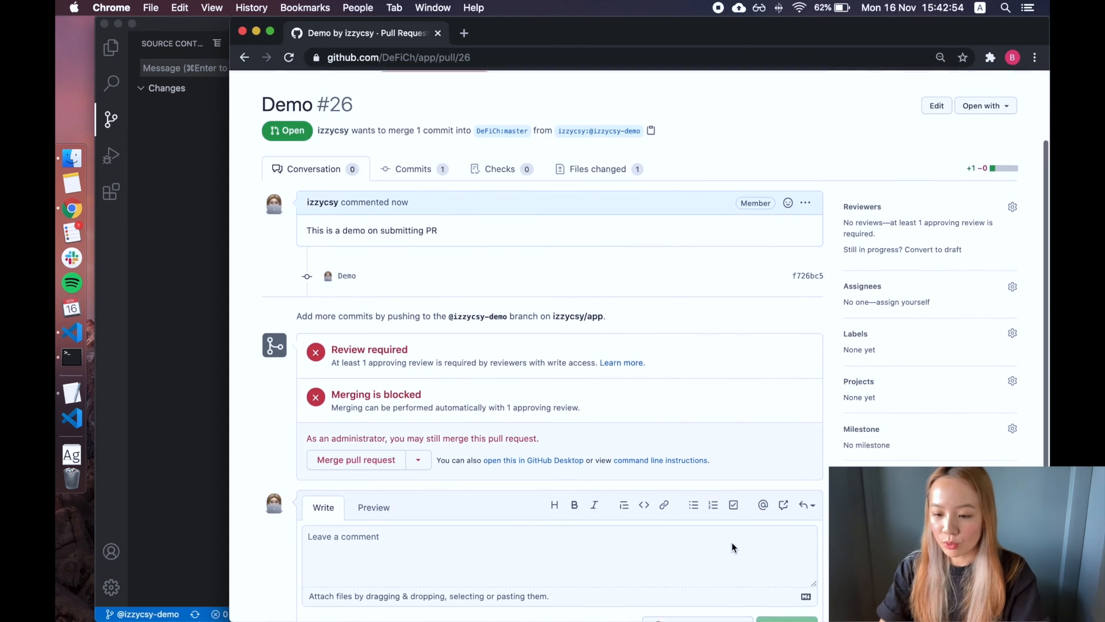